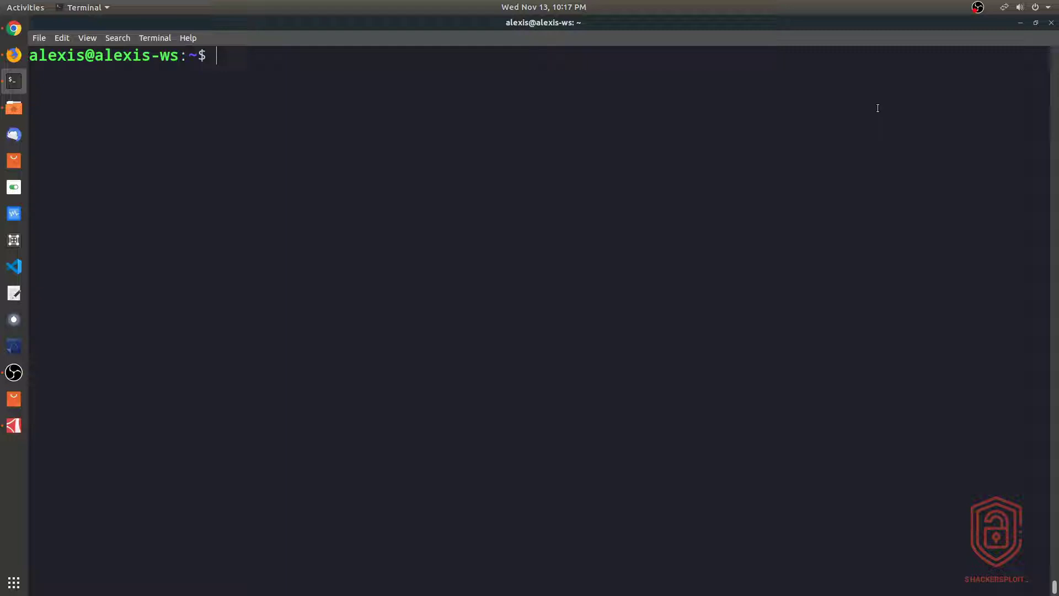
# Look up du with whatis, showing 'estimate file space usage'.
pyautogui.write('man')
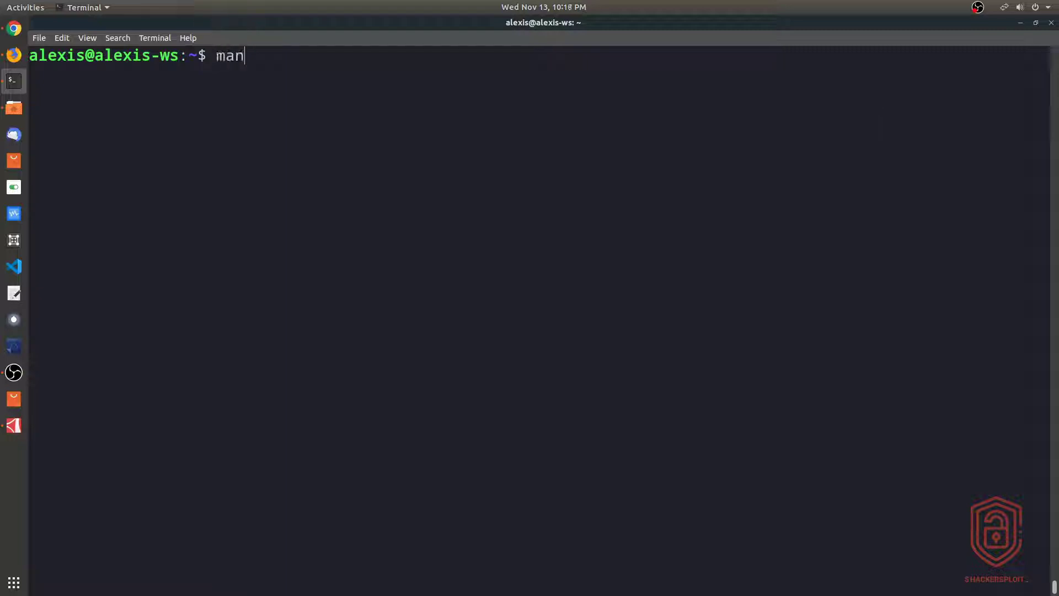
pyautogui.write('what')
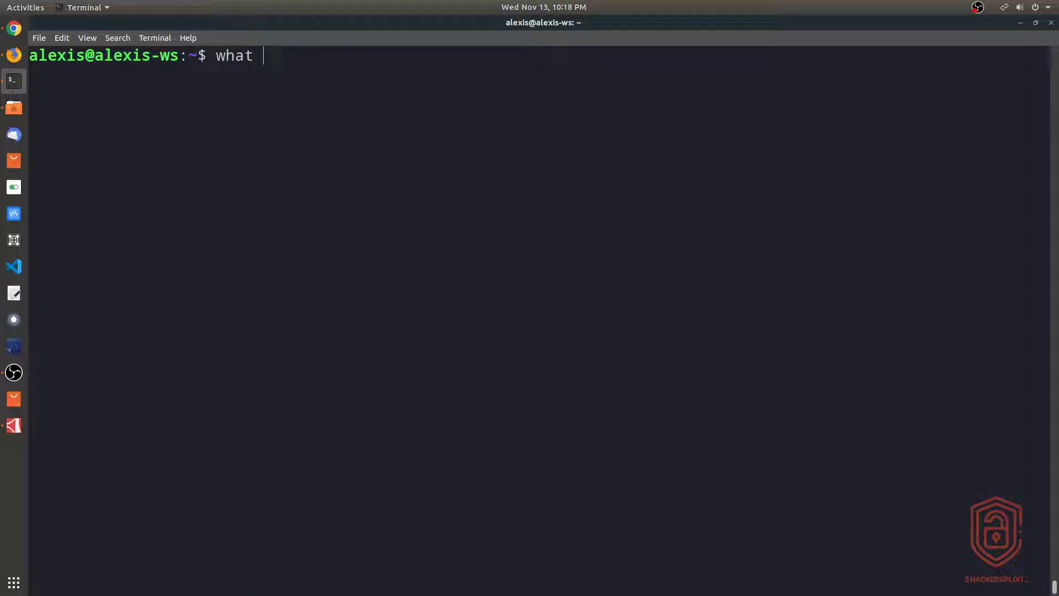
pyautogui.write('du')
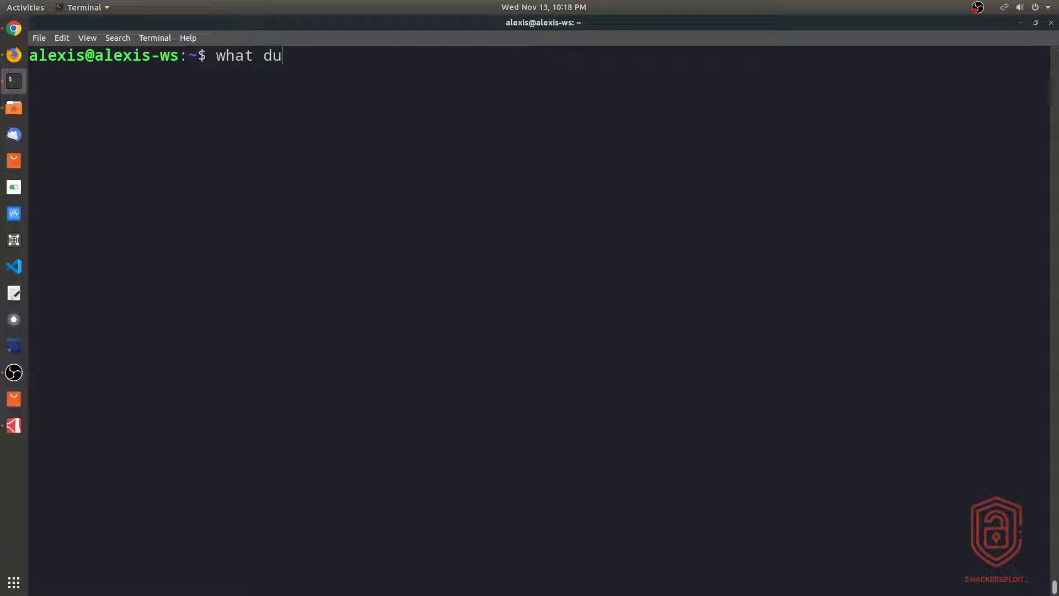
pyautogui.write('i')
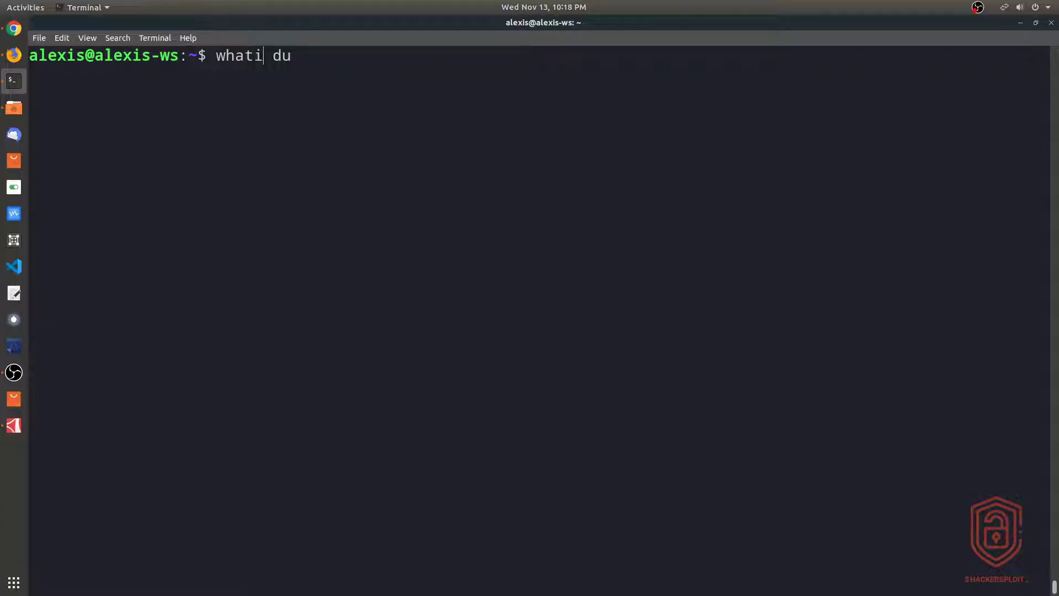
pyautogui.press('Return')
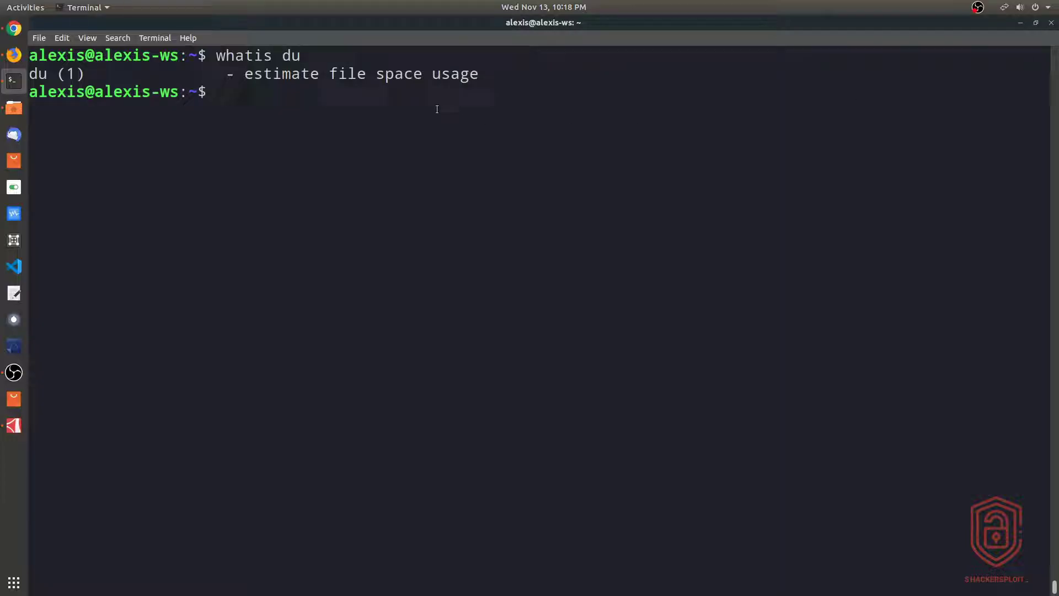
pyautogui.doubleClick(279, 74)
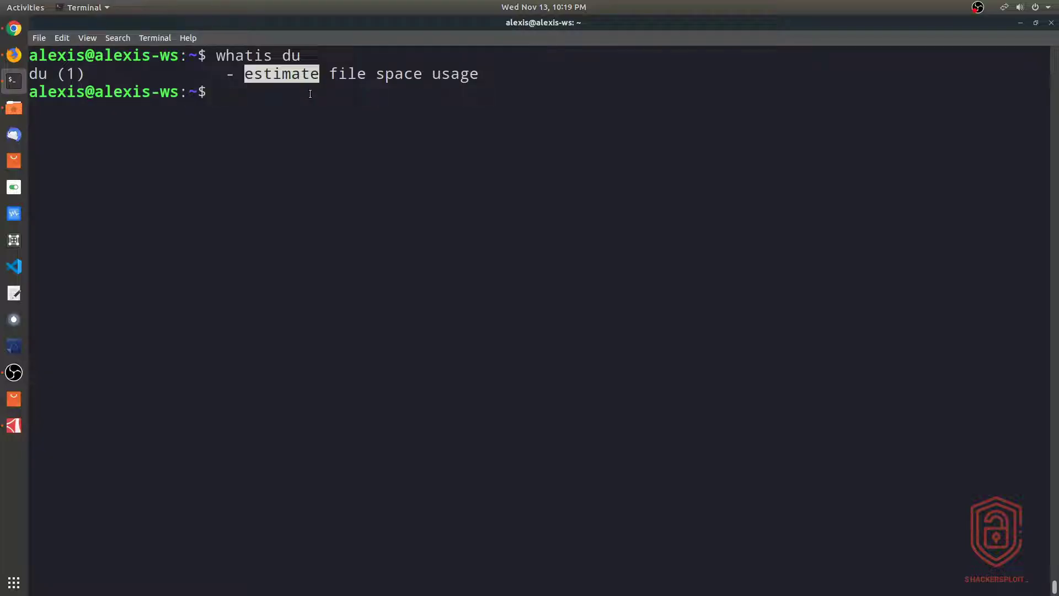
# Read through the du manual page and quit it.
pyautogui.write('man')
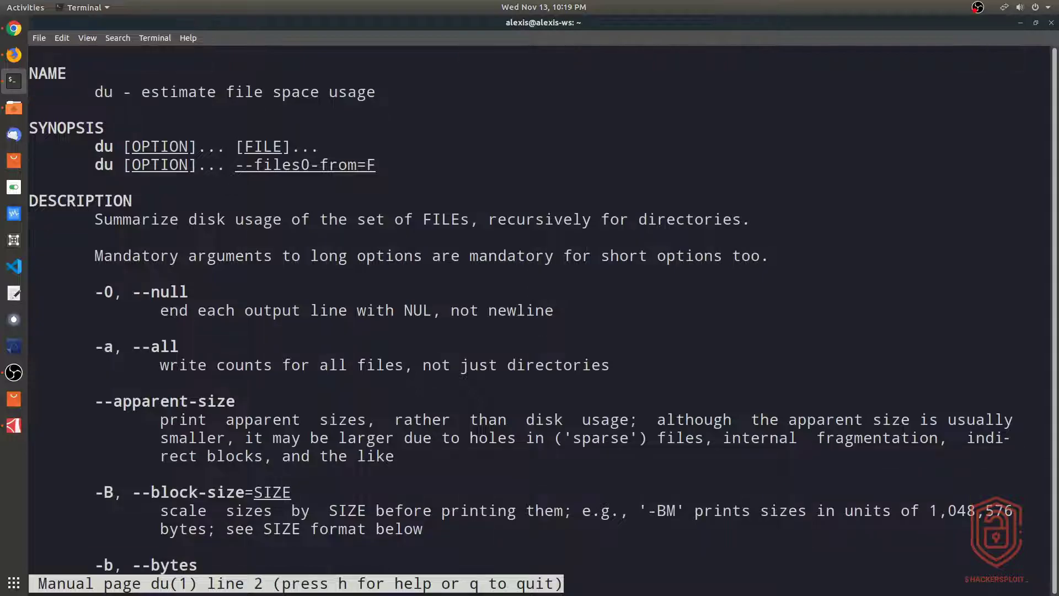
pyautogui.scroll(-3)
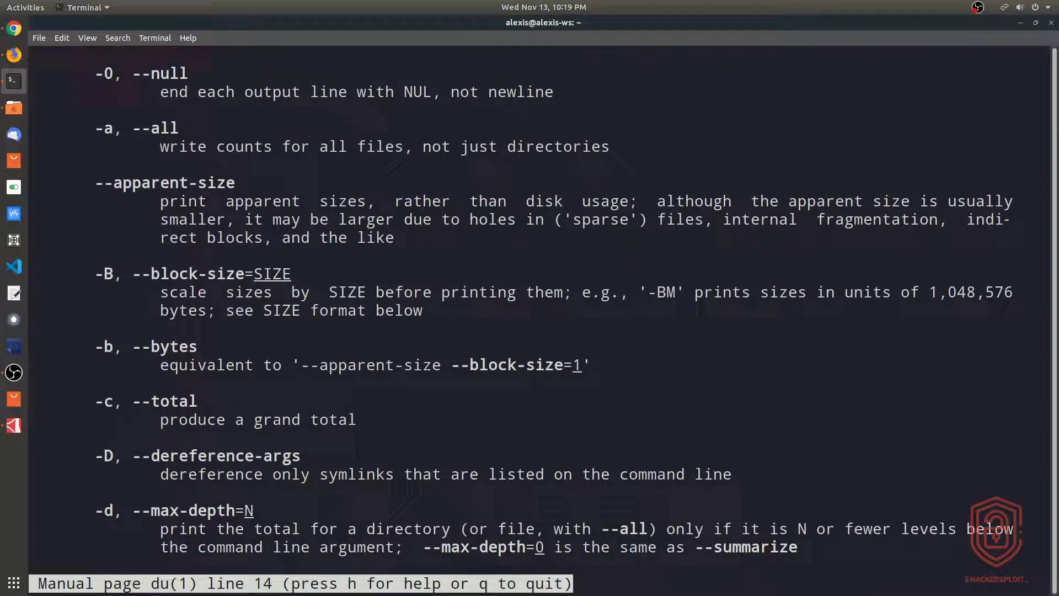
pyautogui.press('q')
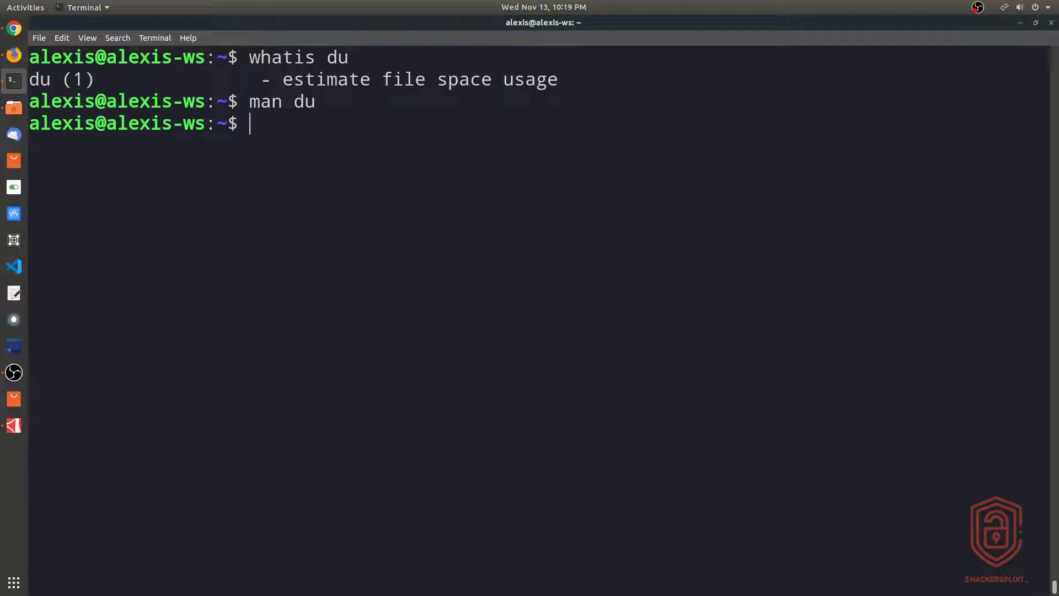
# Clear the screen, list per-directory usage with du totalling 4042168, and check pwd.
pyautogui.write('clear')
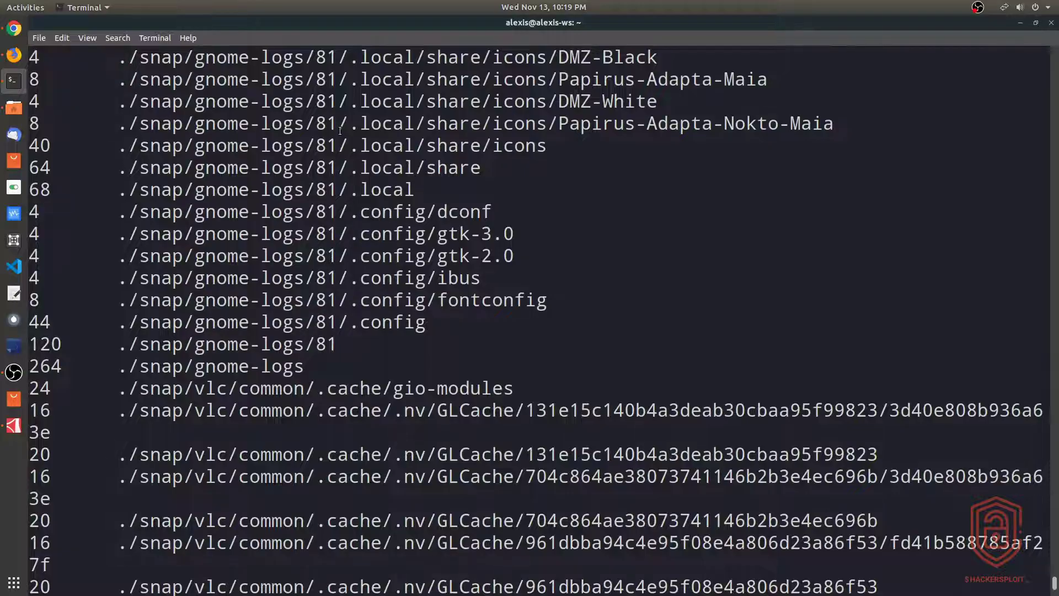
pyautogui.scroll(-3)
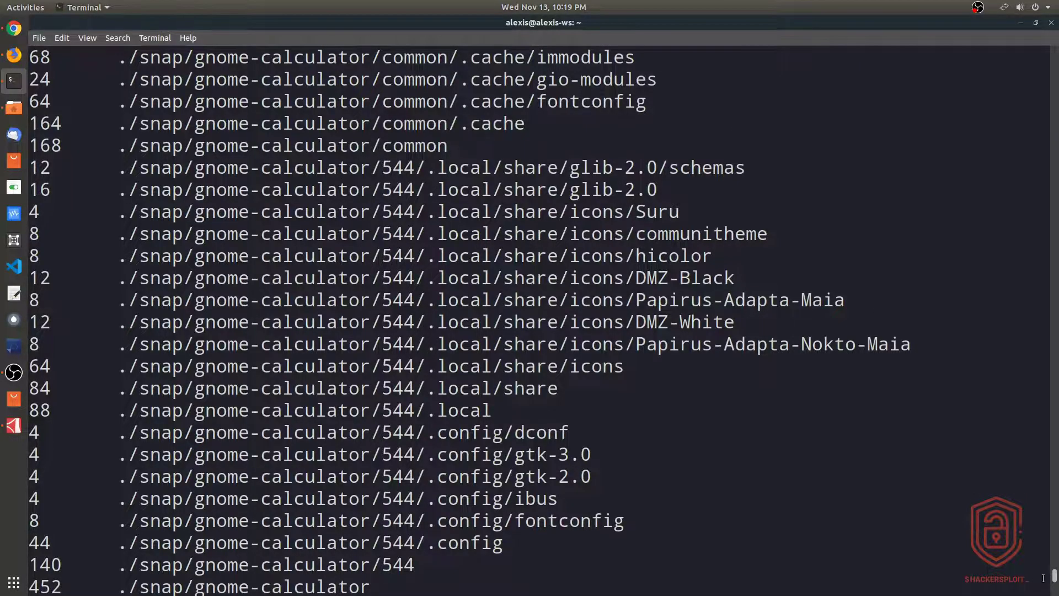
pyautogui.scroll(-3)
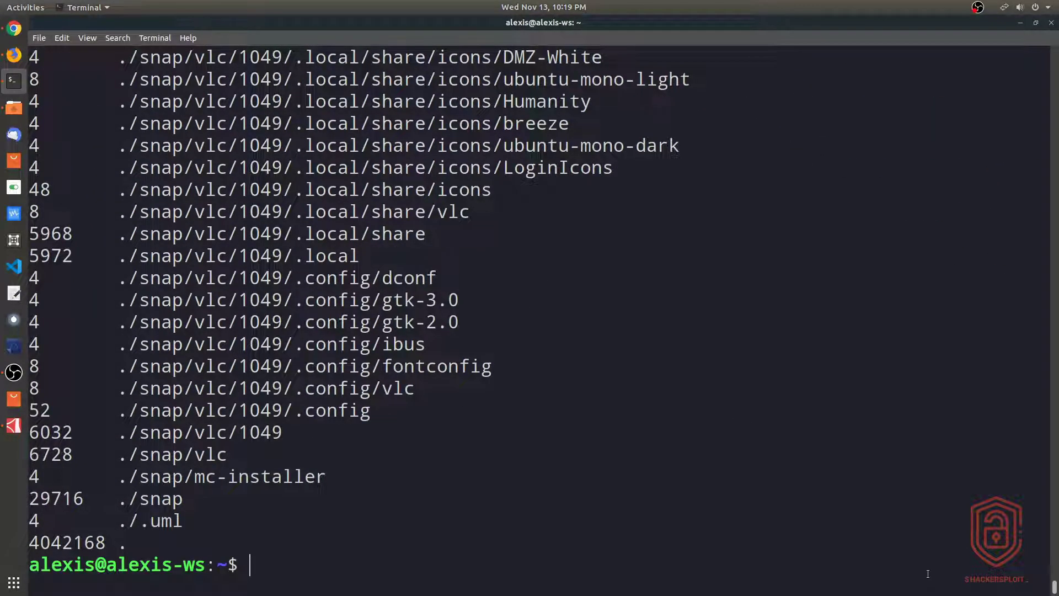
pyautogui.write('pwd')
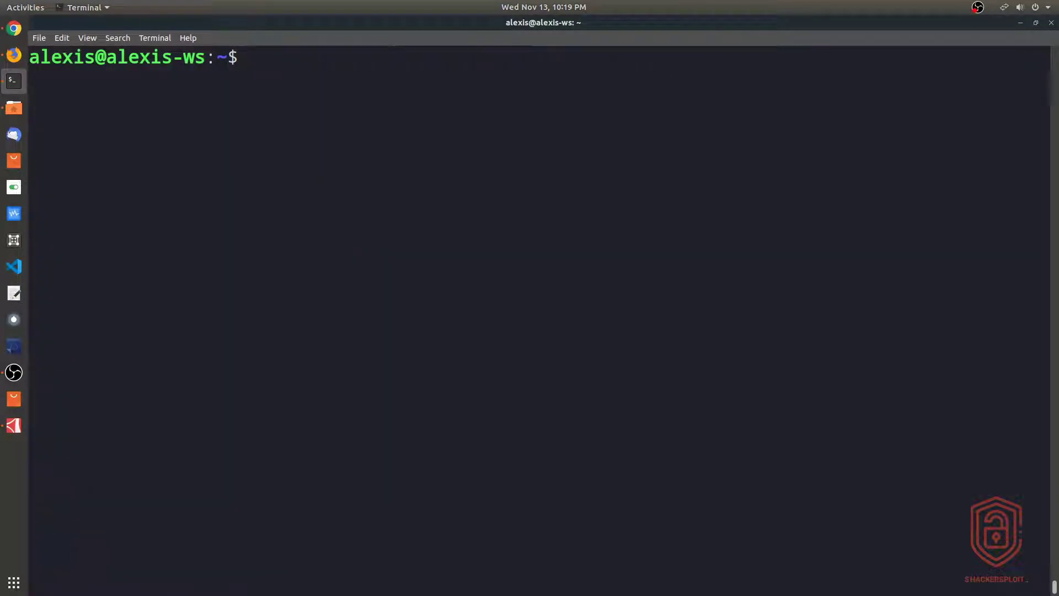
# Run du -sh * and highlight VirtualBox VMs as the largest item at 1.1G.
pyautogui.write('du')
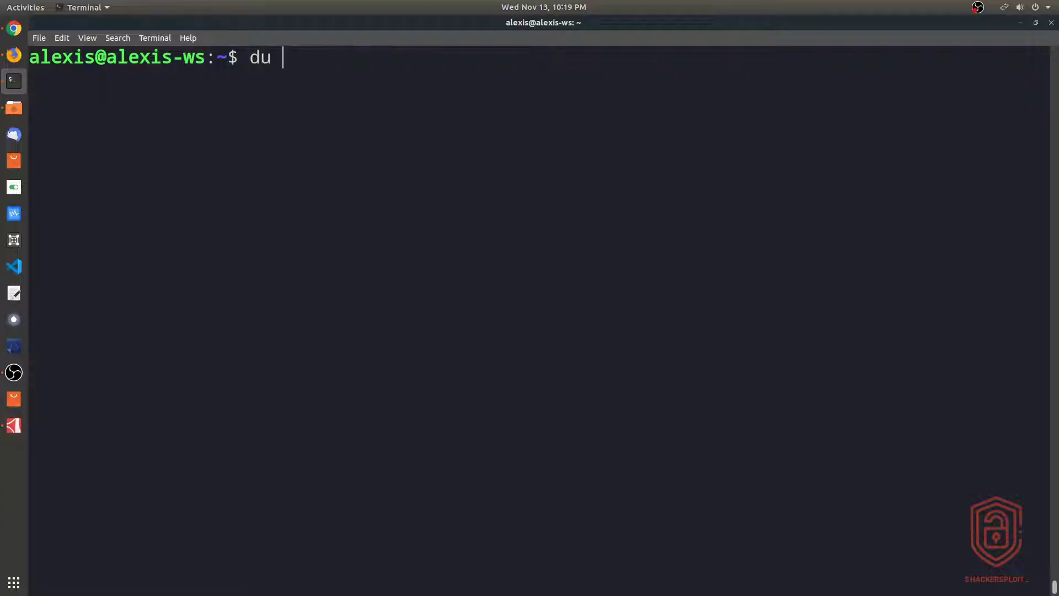
pyautogui.write('-s')
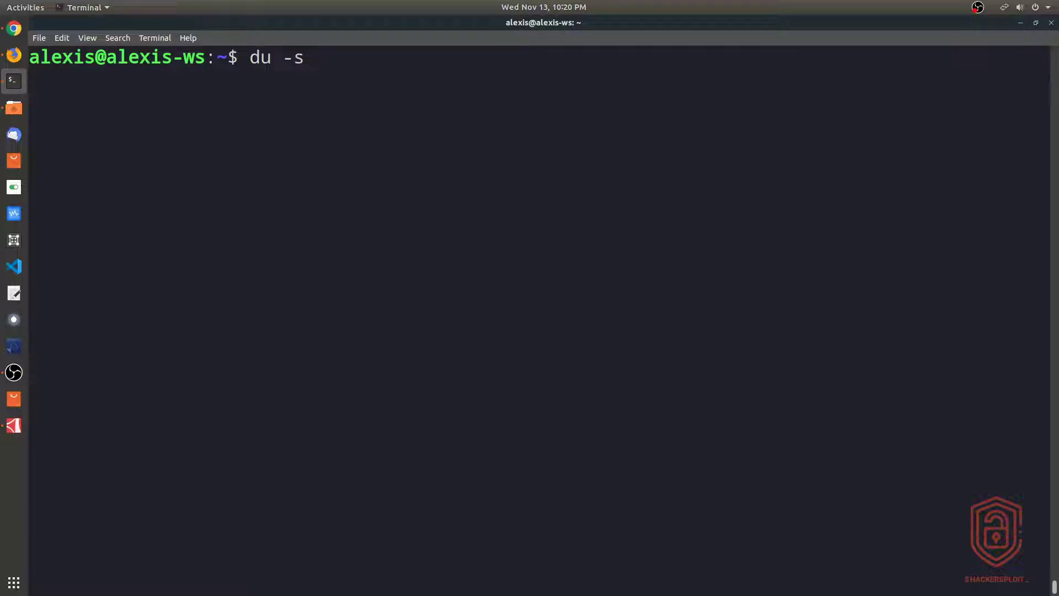
pyautogui.write('h')
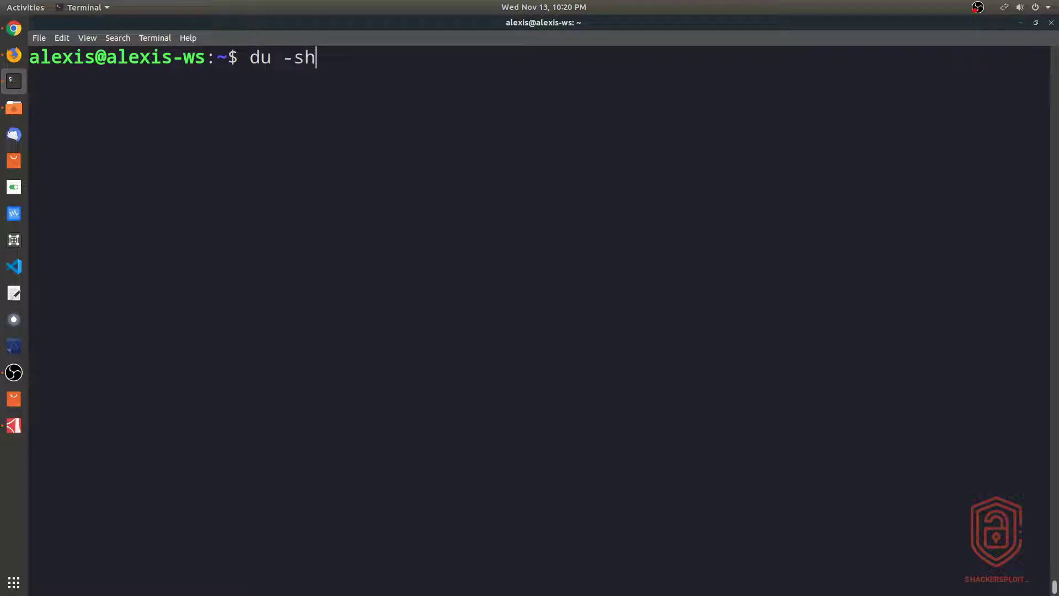
pyautogui.write('*')
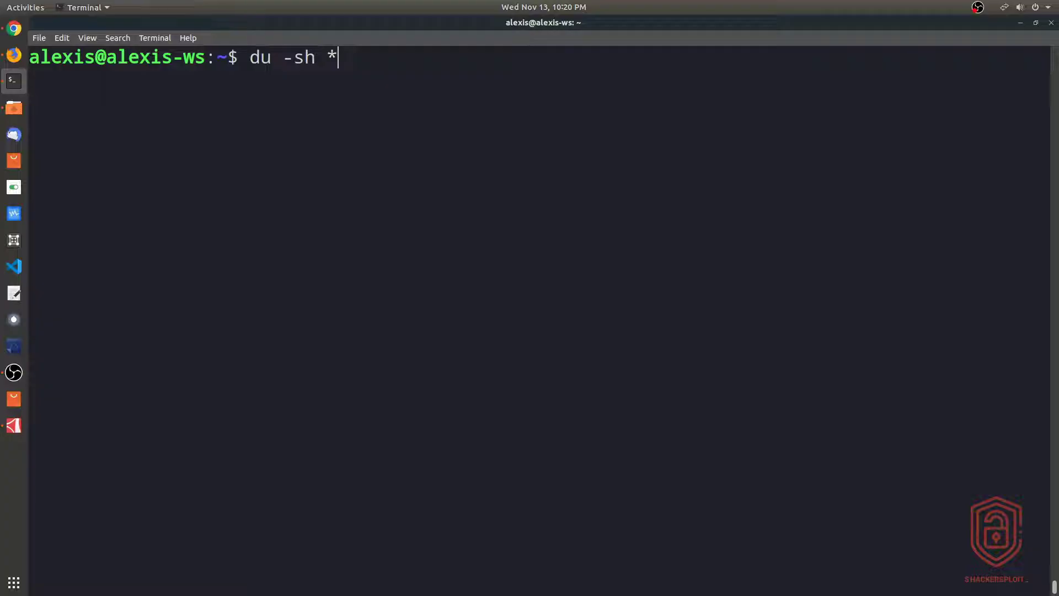
pyautogui.press('Return')
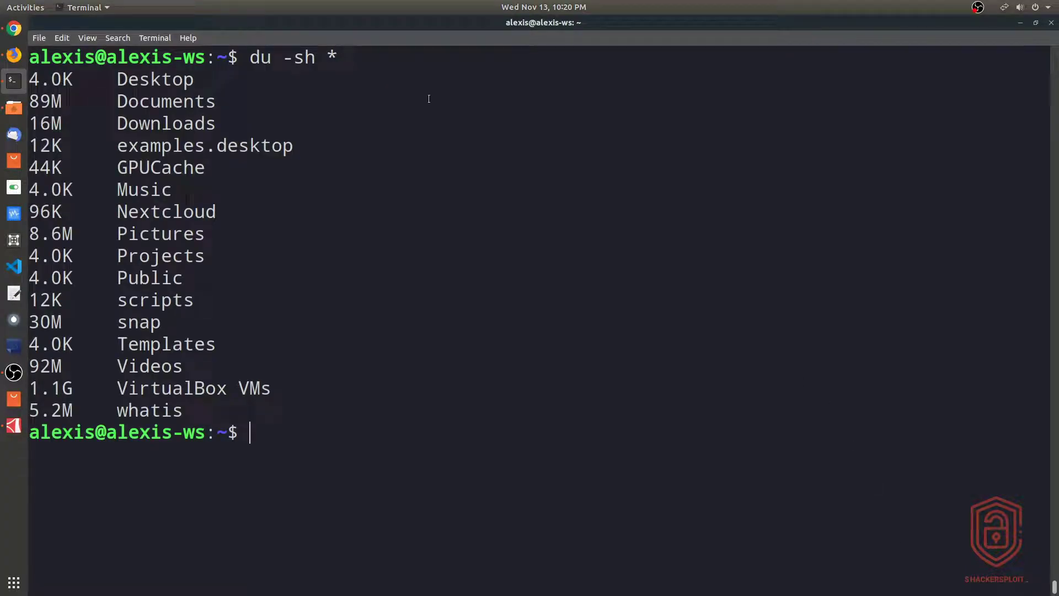
pyautogui.moveTo(118, 80)
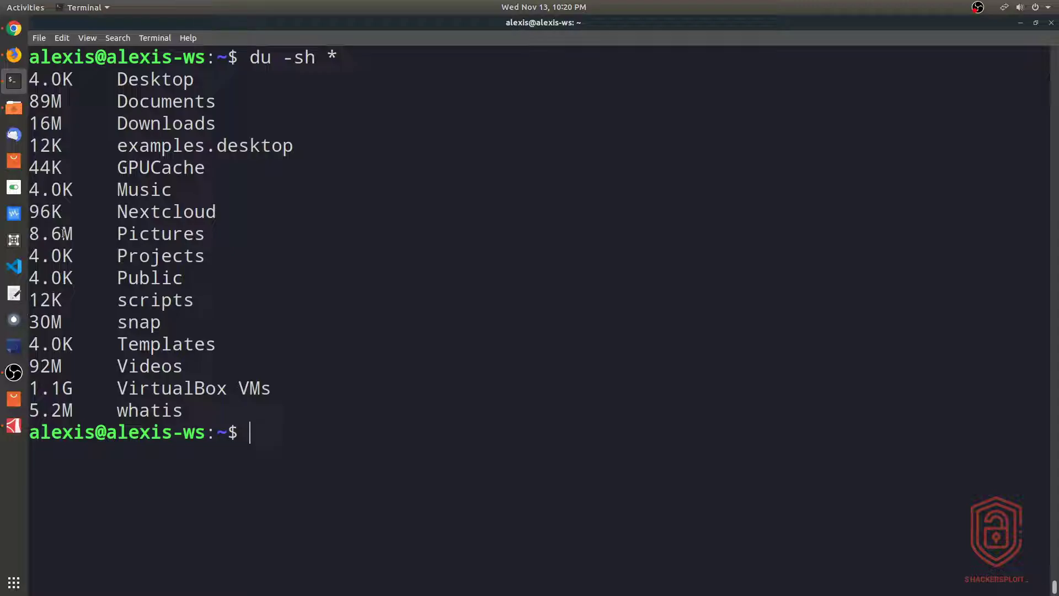
pyautogui.doubleClick(50, 387)
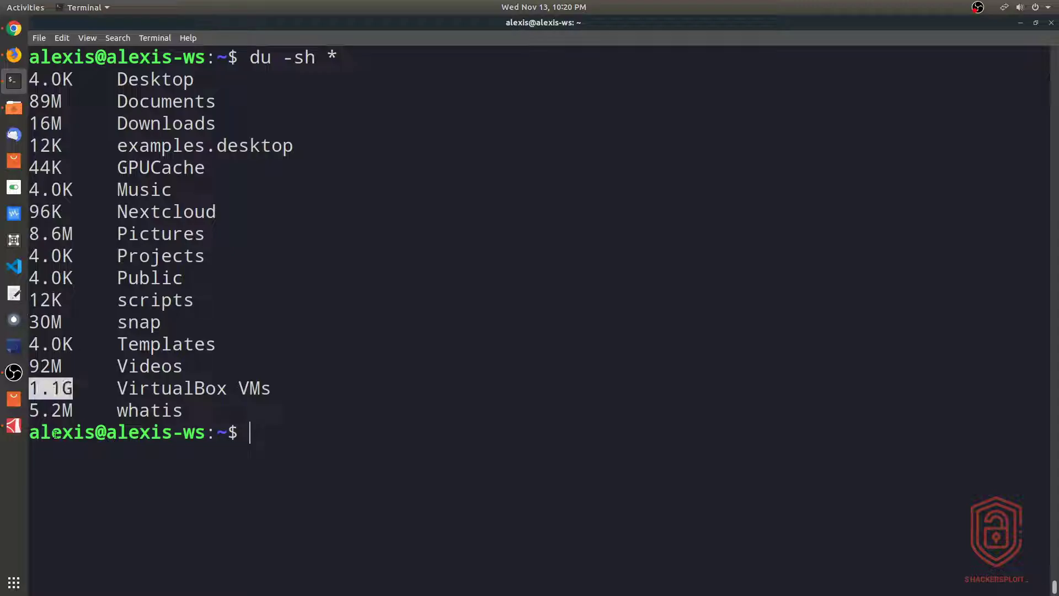
pyautogui.moveTo(88, 401)
pyautogui.write('du -sh * | gre')
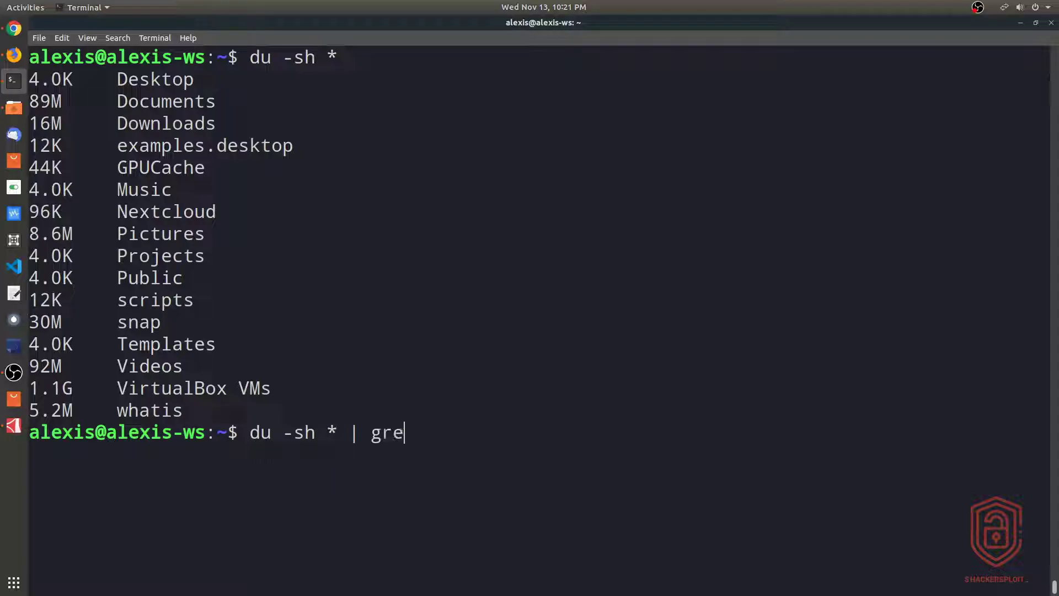
# Filter du -sh * through grep for "1G" then "G", matching VirtualBox VMs and GPUCache.
pyautogui.write('p')
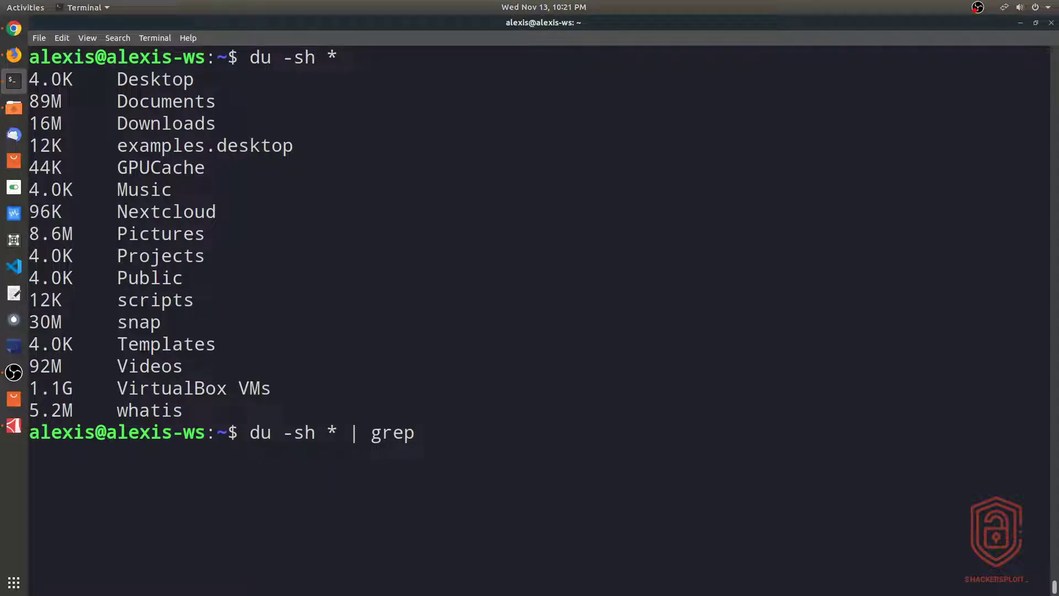
pyautogui.write('"1')
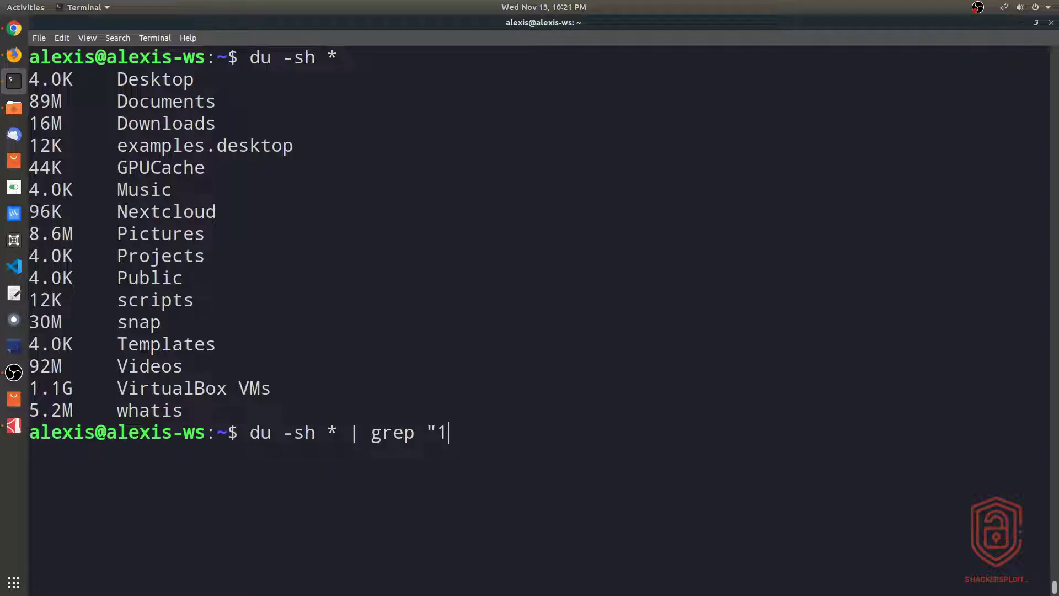
pyautogui.press('Return')
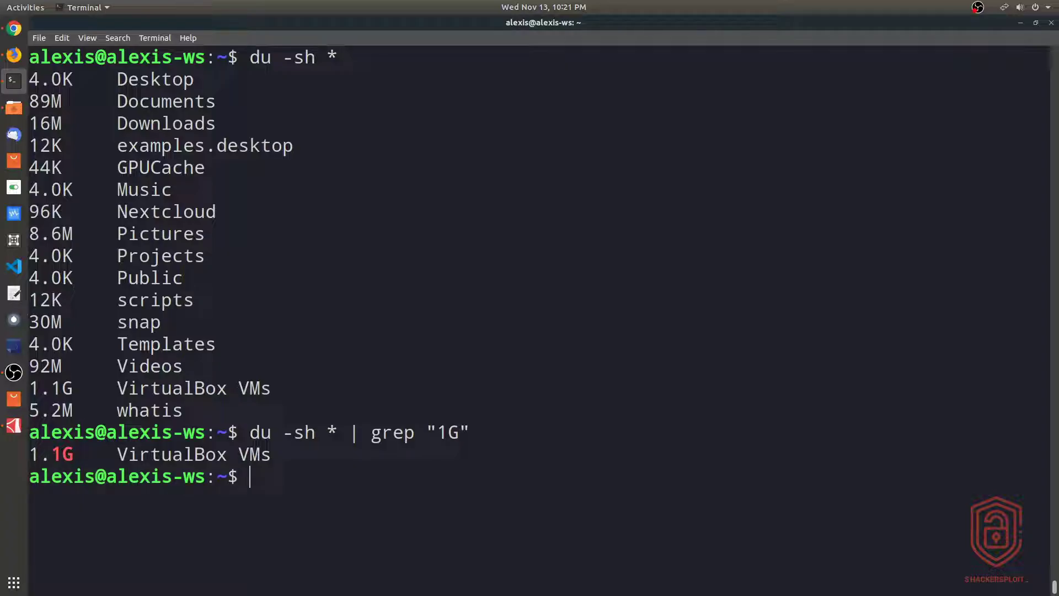
pyautogui.write('du -sh * | grep "G"')
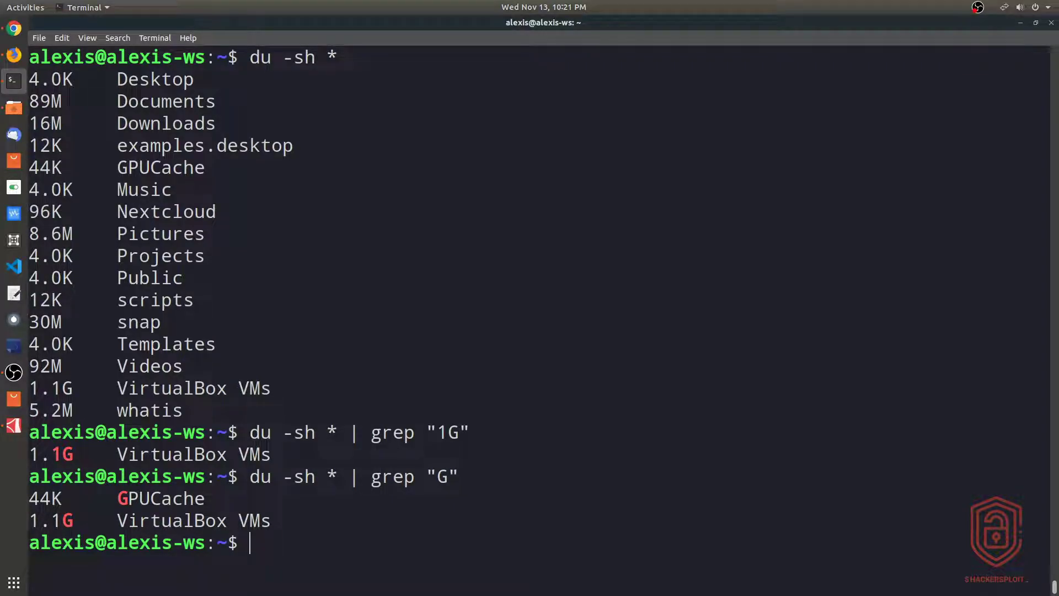
pyautogui.write('cd')
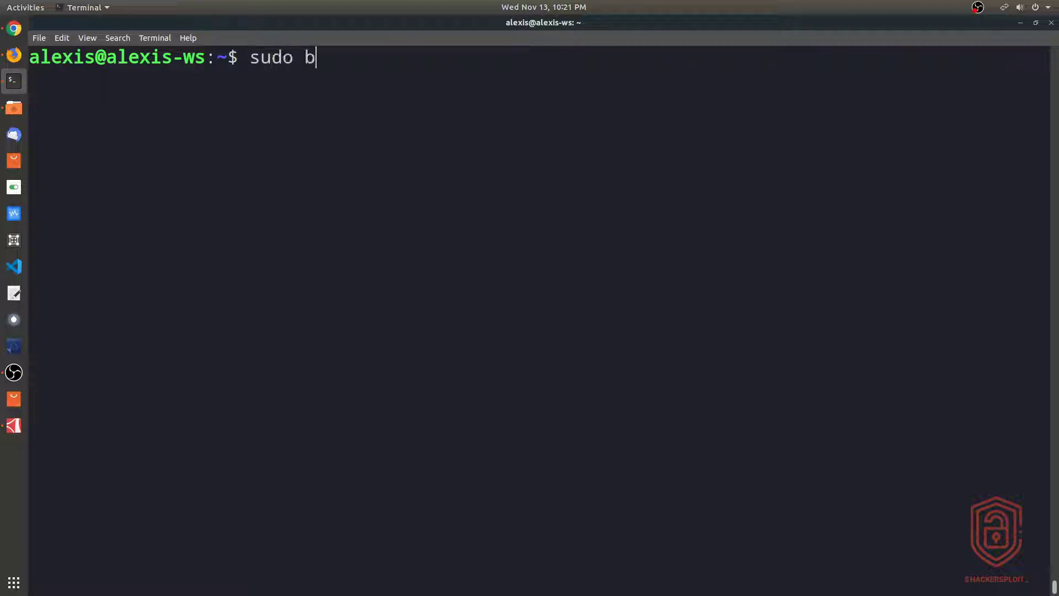
# From root, run sudo du -sh * listing top-level sizes like media 333G and home 3.9G.
pyautogui.write('cd /')
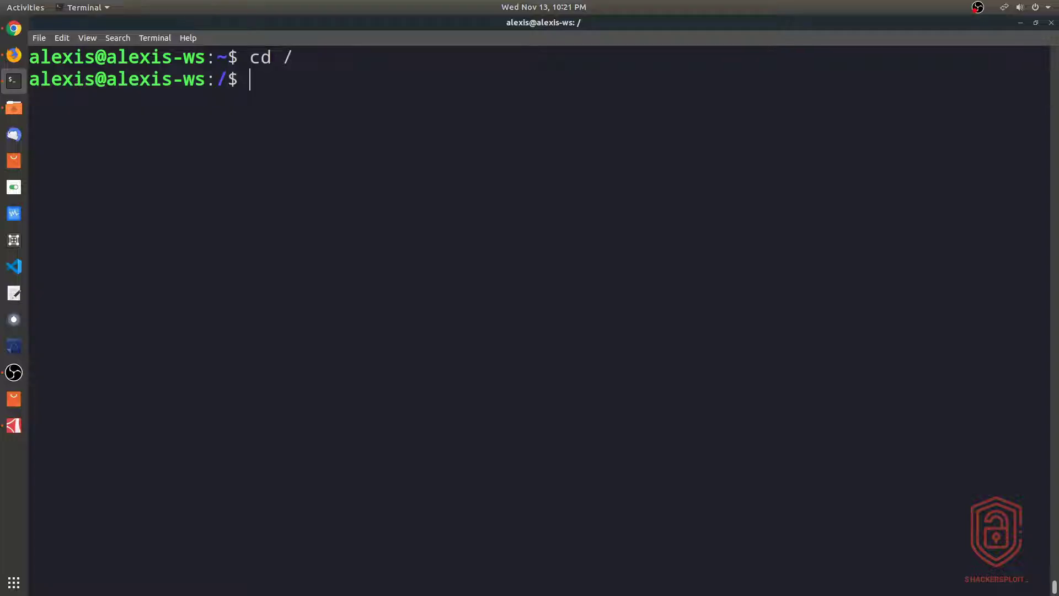
pyautogui.write('sudo du')
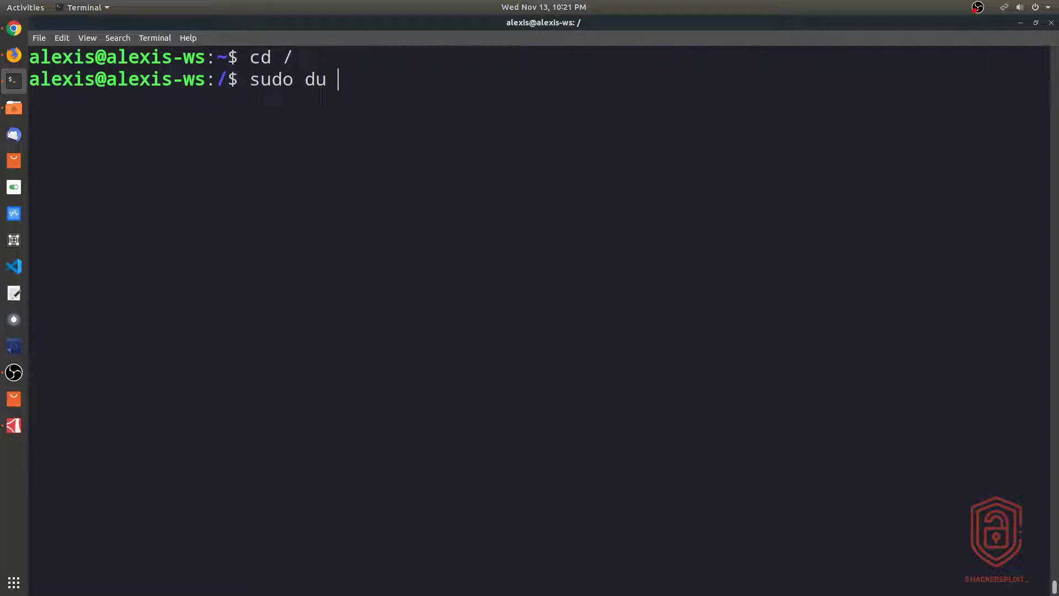
pyautogui.write('-sh')
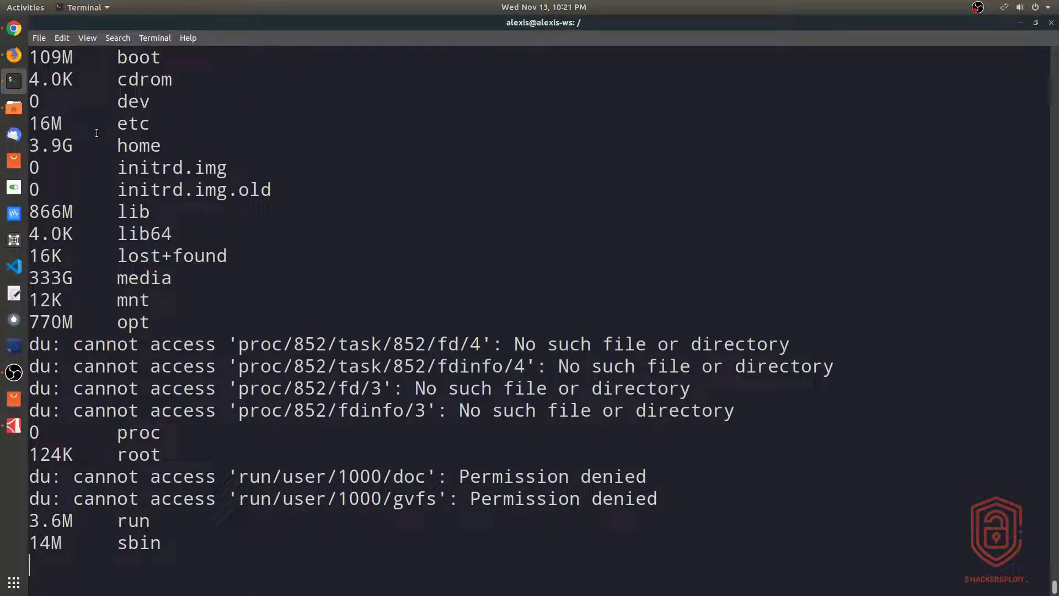
pyautogui.scroll(-3)
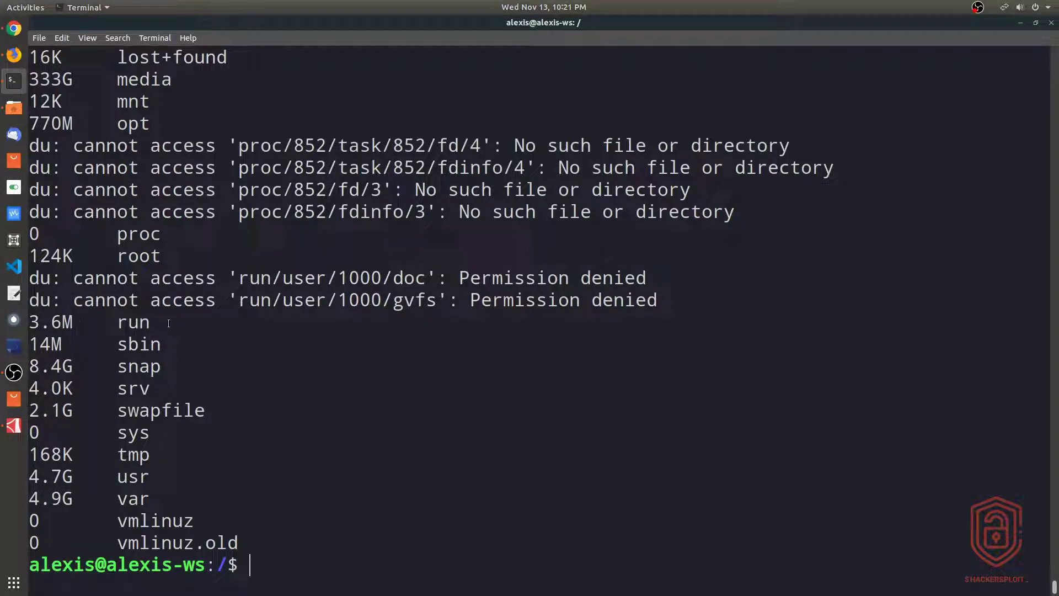
pyautogui.write('sudo du -sh * |')
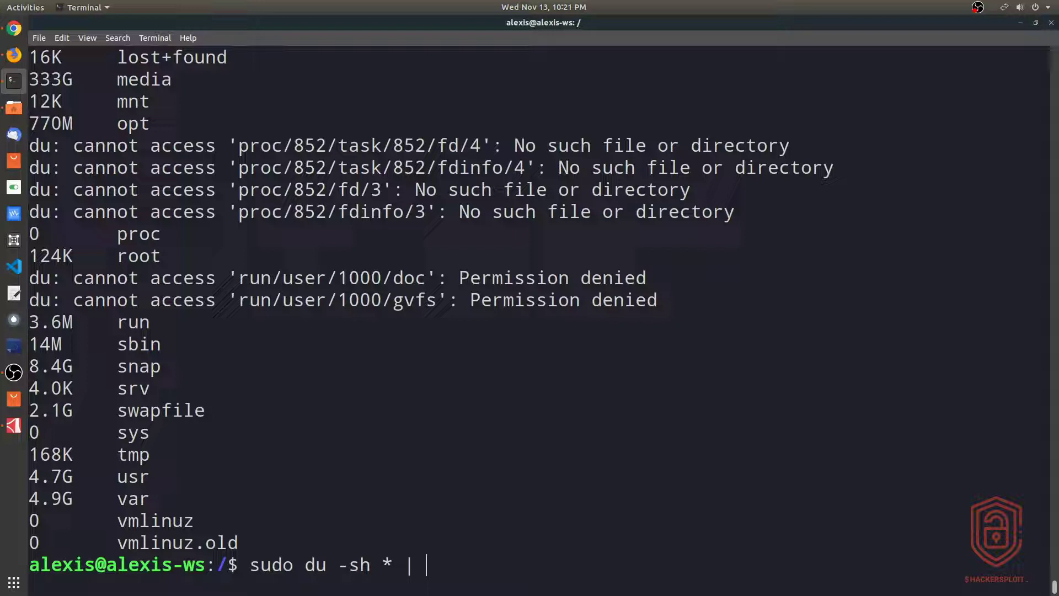
# Filter the root-level sizes with grep "G" to home, media, snap, swapfile, usr and var.
pyautogui.write('grep')
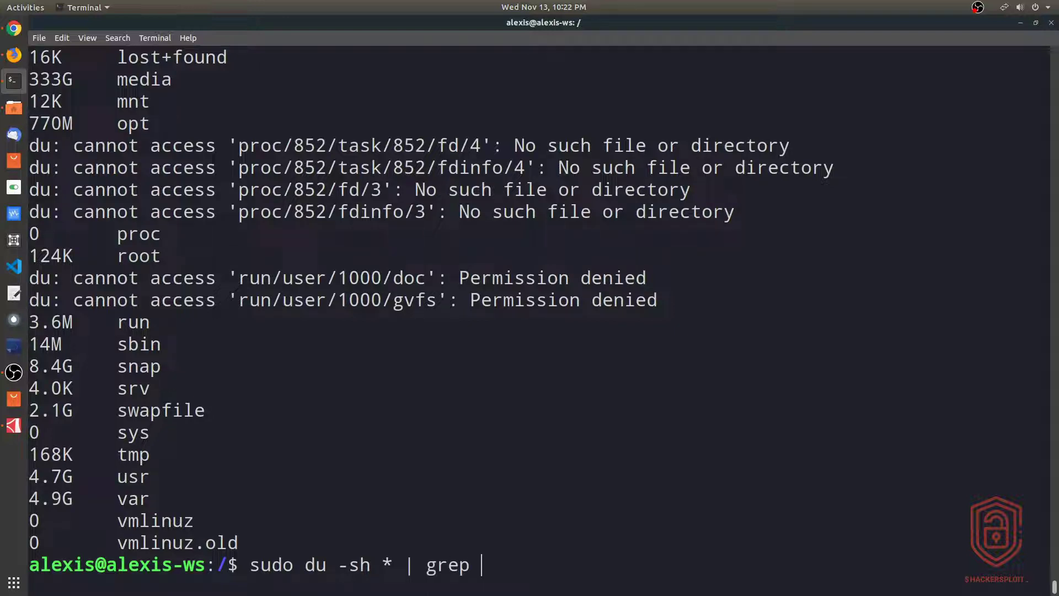
pyautogui.write('"G"')
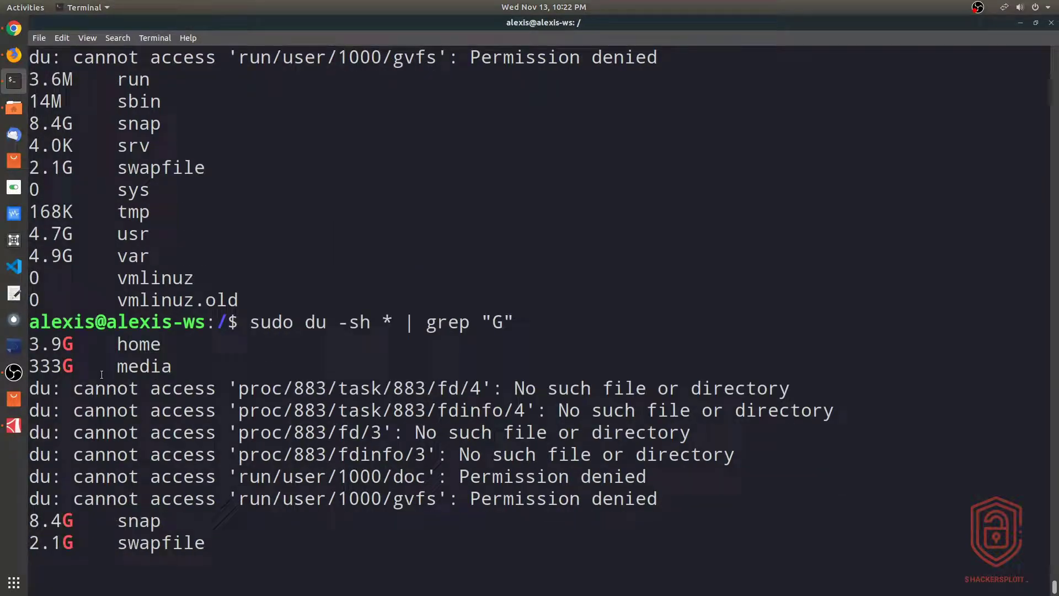
pyautogui.scroll(-3)
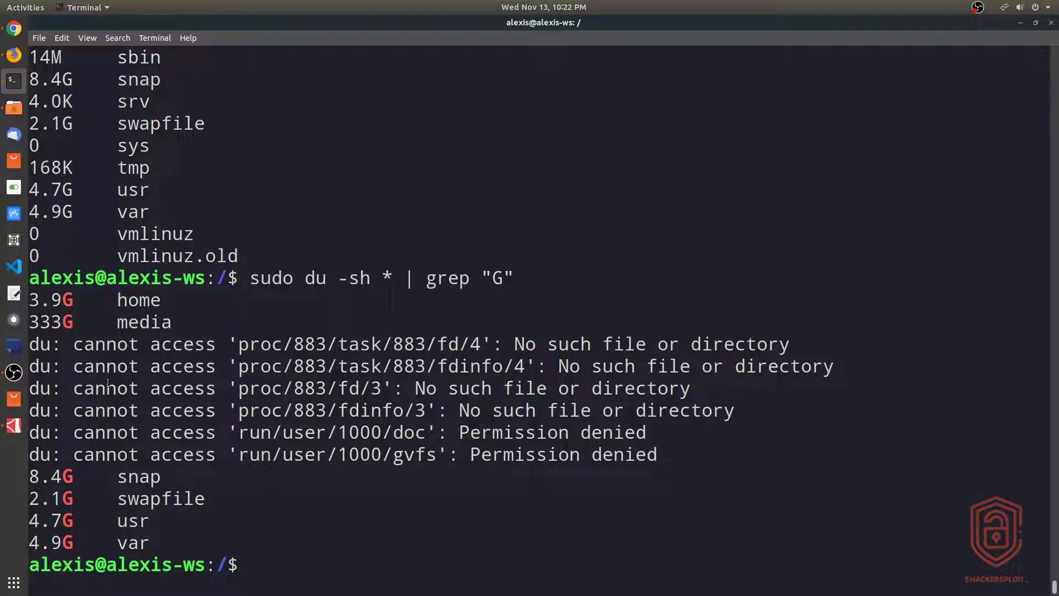
pyautogui.write('cd')
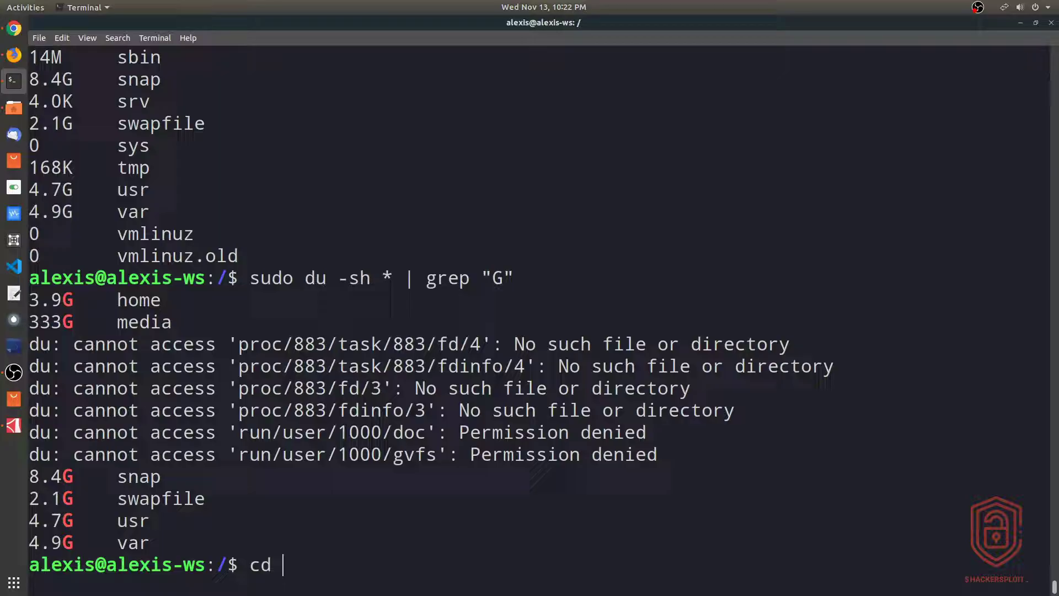
# Back home, reread the du manual, then run du -sh for the home directory summary.
pyautogui.write('ma')
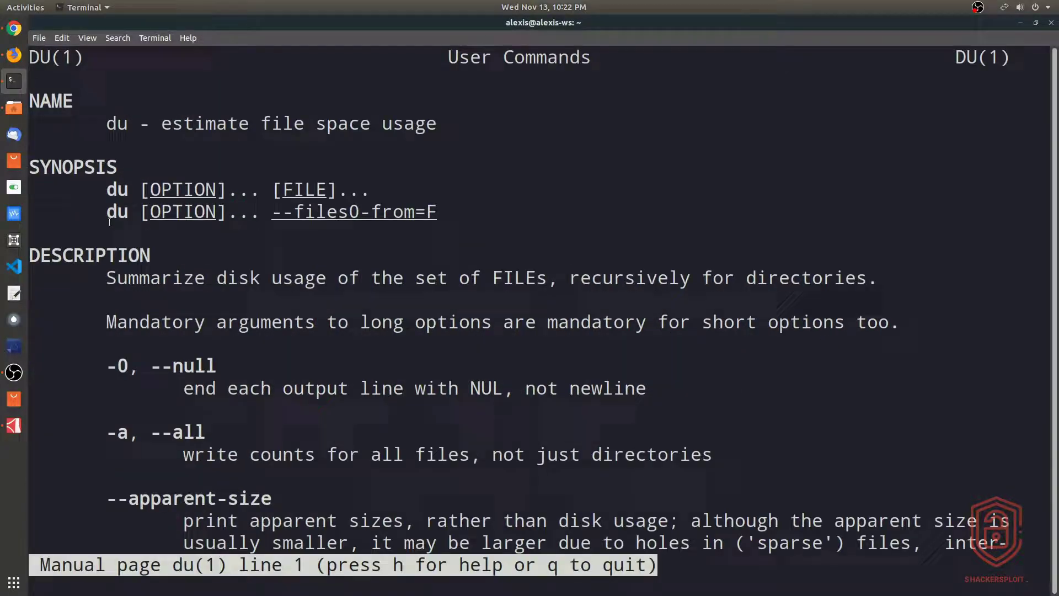
pyautogui.scroll(-3)
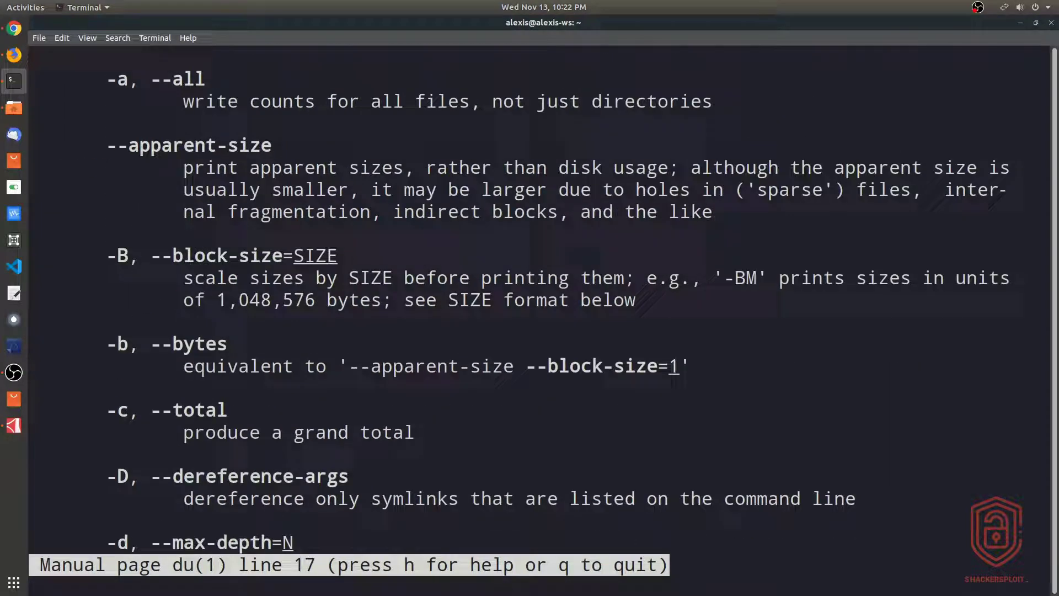
pyautogui.scroll(-3)
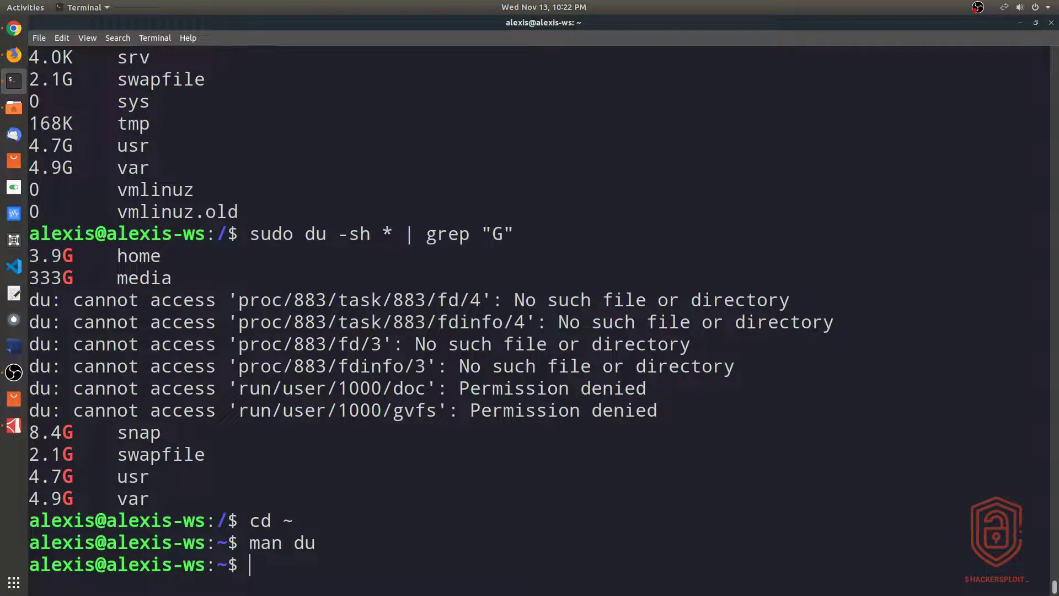
pyautogui.write('du -sh')
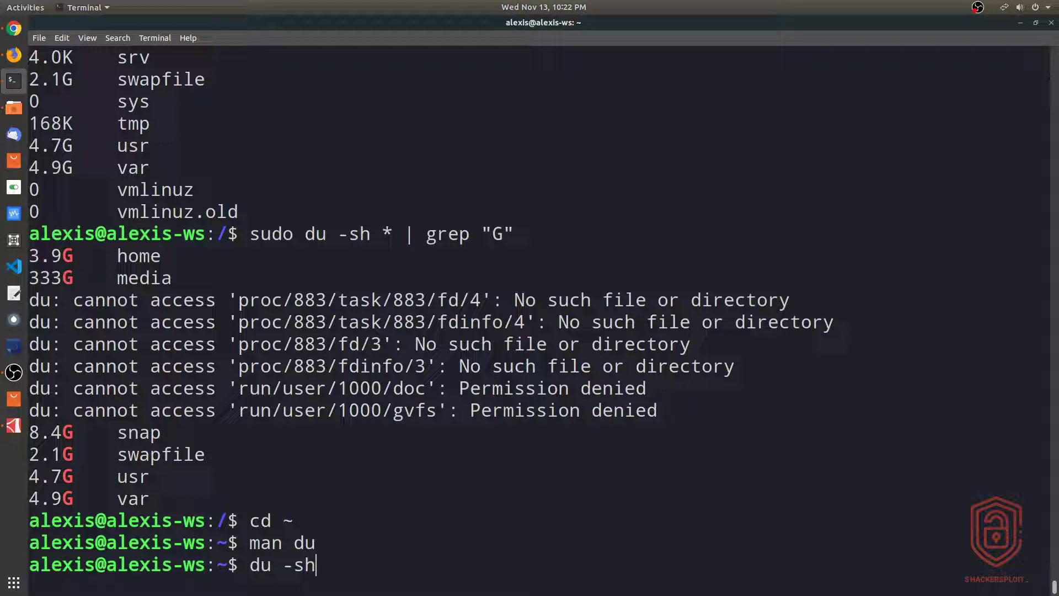
pyautogui.press('Return')
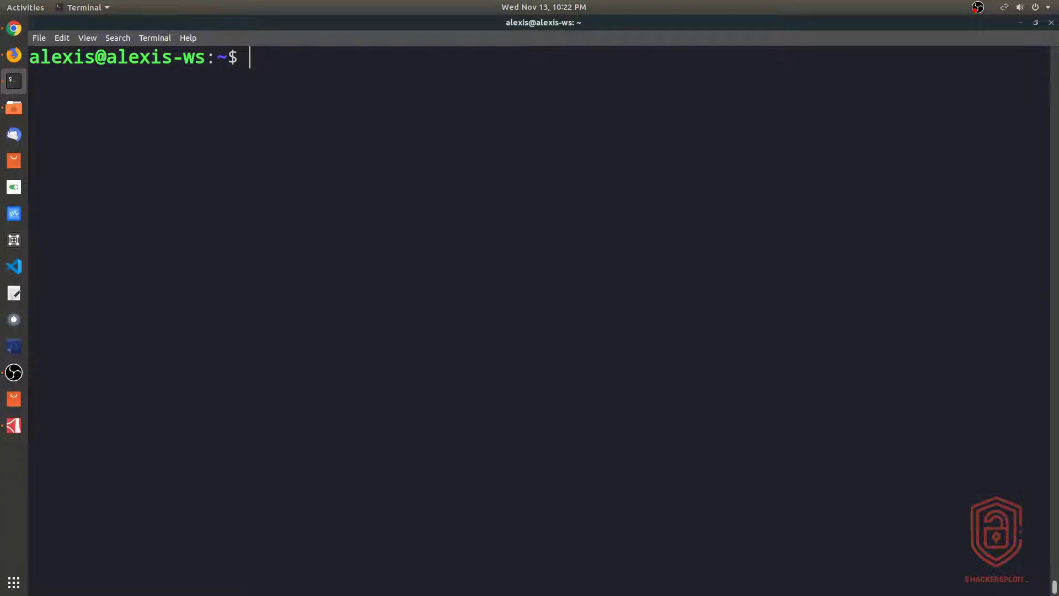
# Look up df with whatis: 'report file system disk space usage'.
pyautogui.write('whatis df')
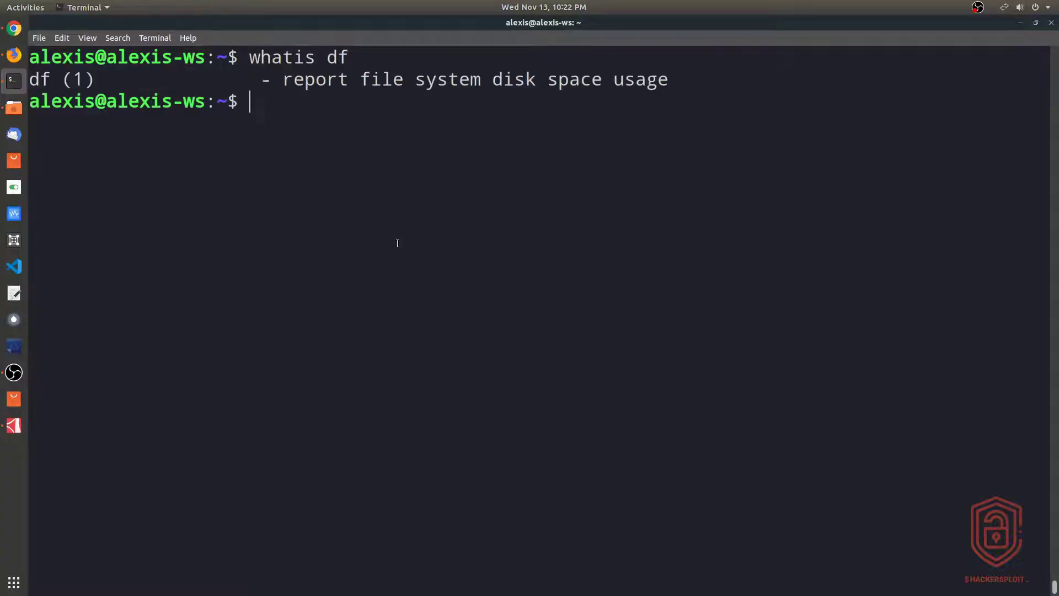
pyautogui.moveTo(377, 172)
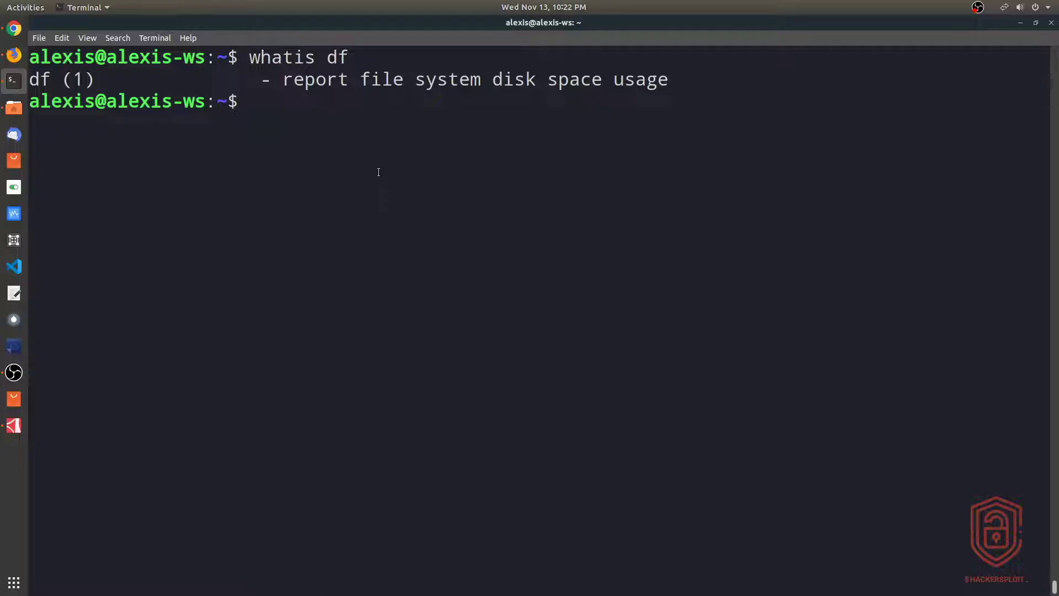
pyautogui.moveTo(383, 167)
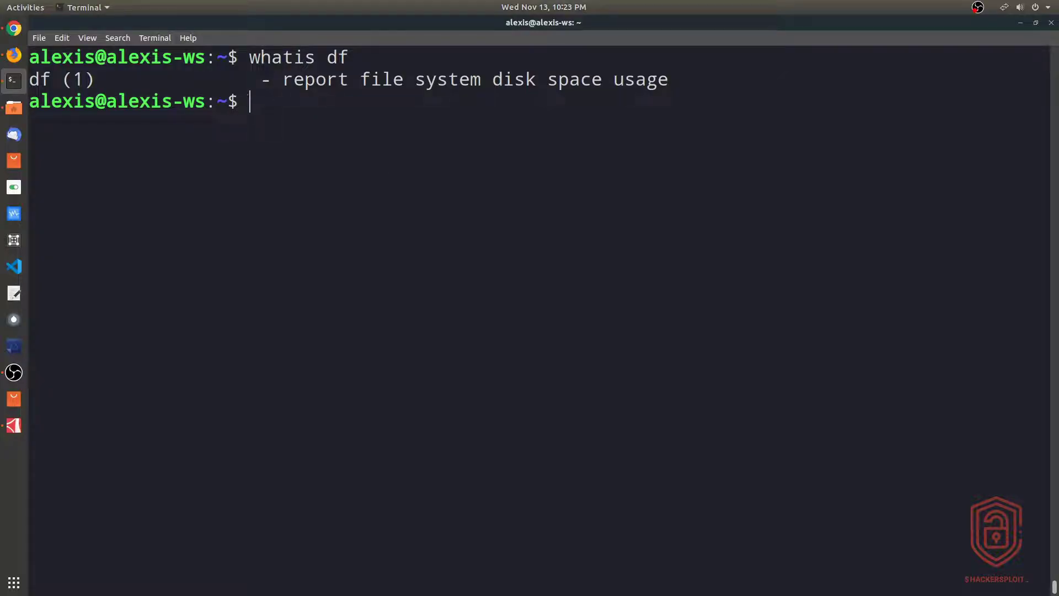
pyautogui.write('man df')
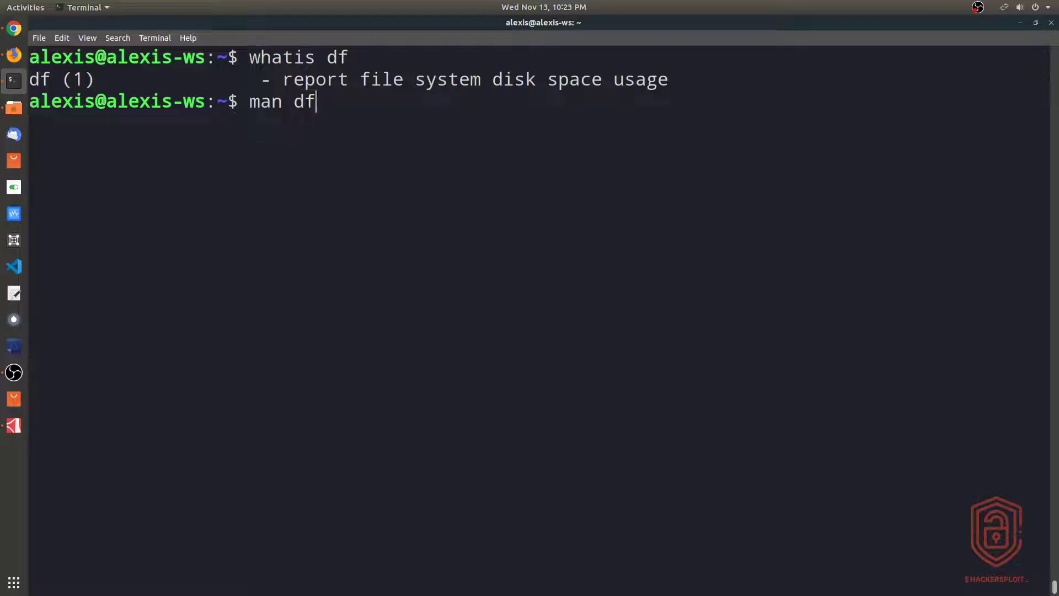
pyautogui.press('Return')
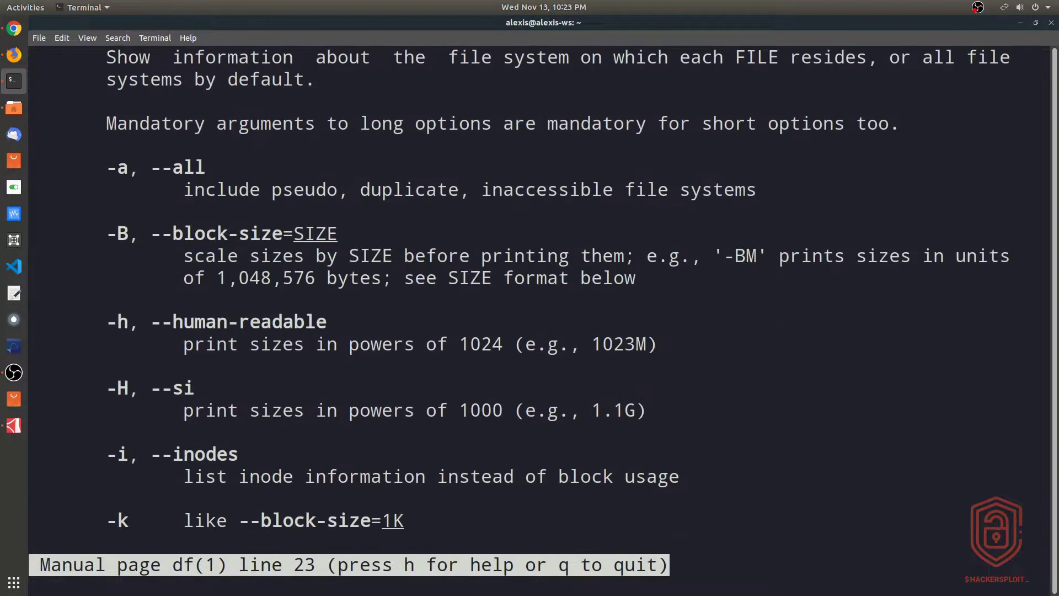
pyautogui.scroll(-3)
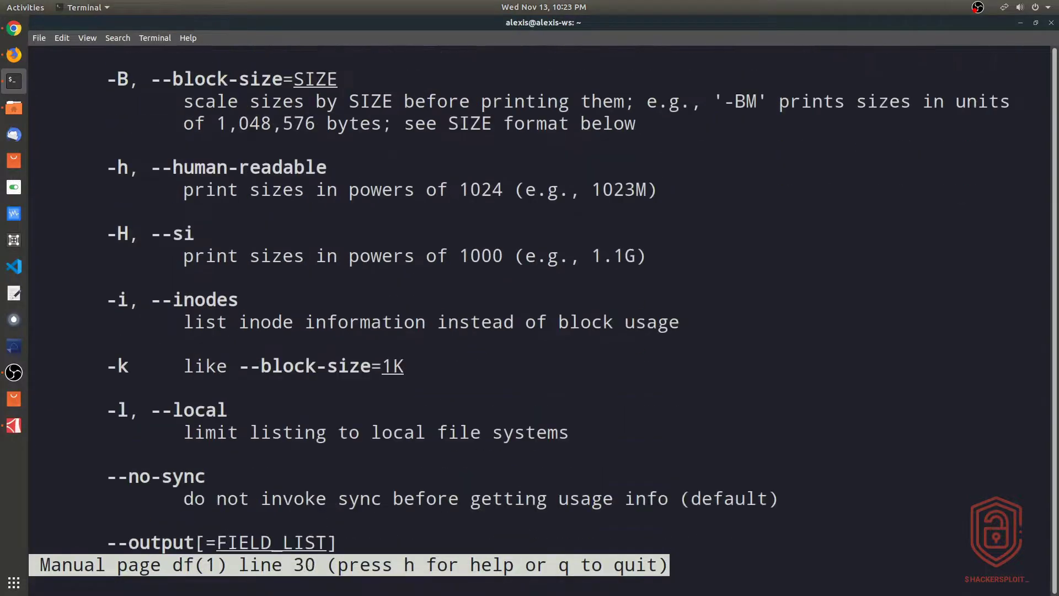
pyautogui.press('q')
pyautogui.write('df')
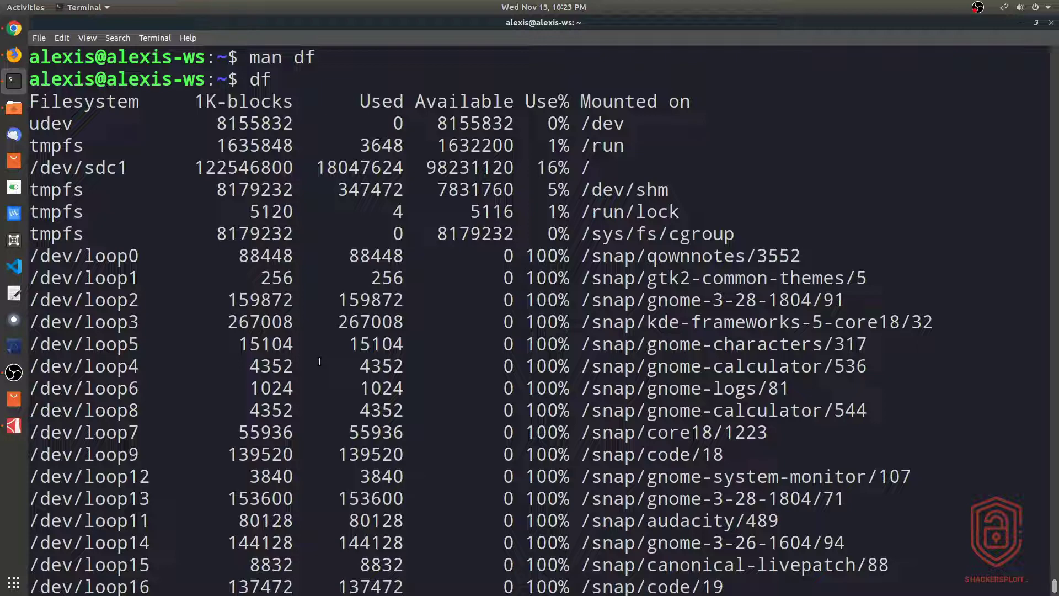
# Scroll the df listing of mounted file systems down to /dev/sdd1 at 36% used.
pyautogui.scroll(-3)
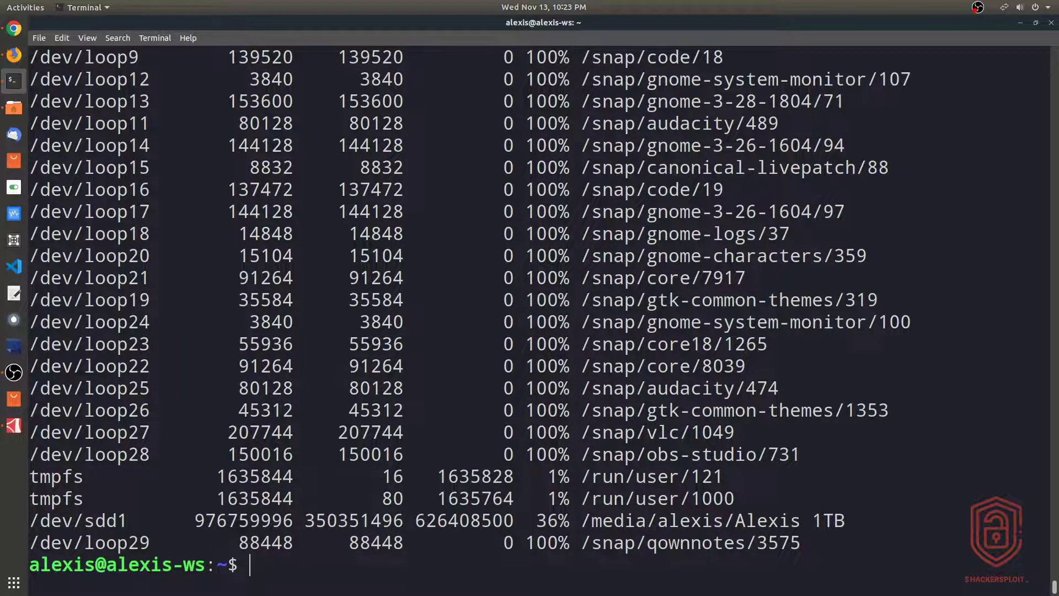
# Search the df manual for h via grep, surfacing the -h, --human-readable option.
pyautogui.write('df')
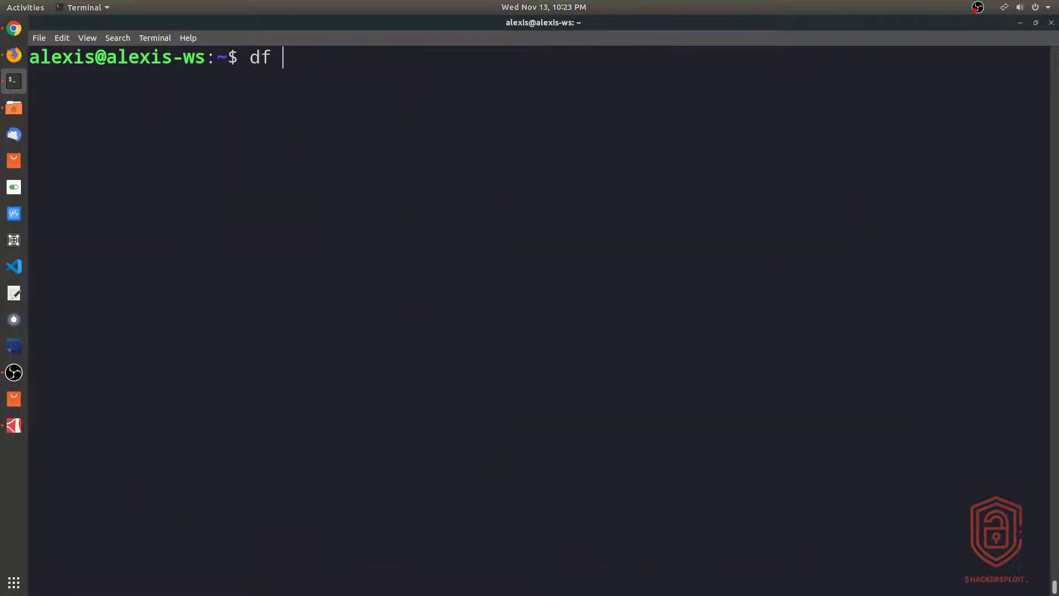
pyautogui.write('-h')
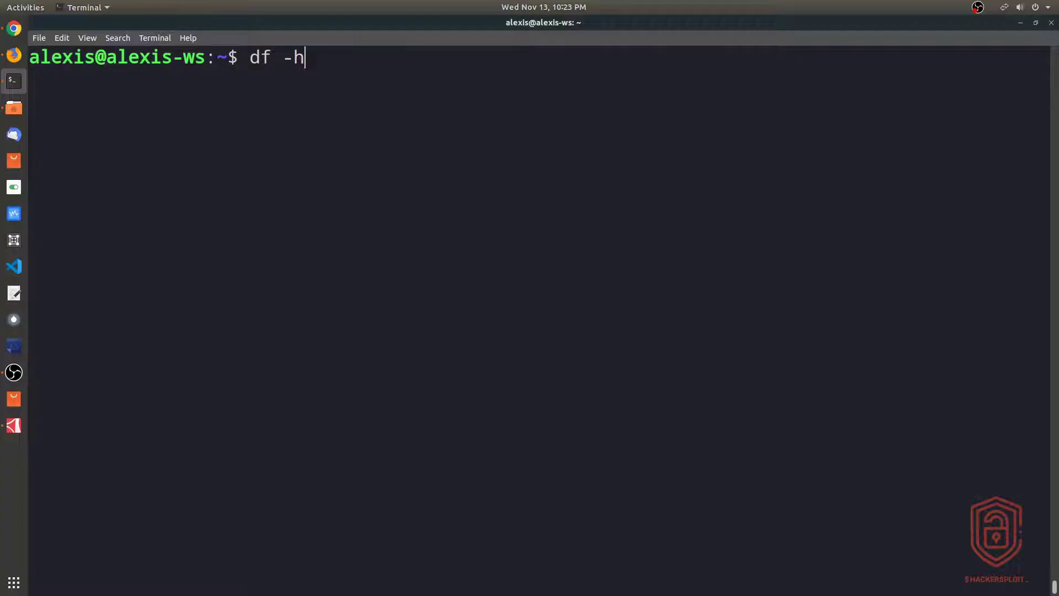
pyautogui.write('man df')
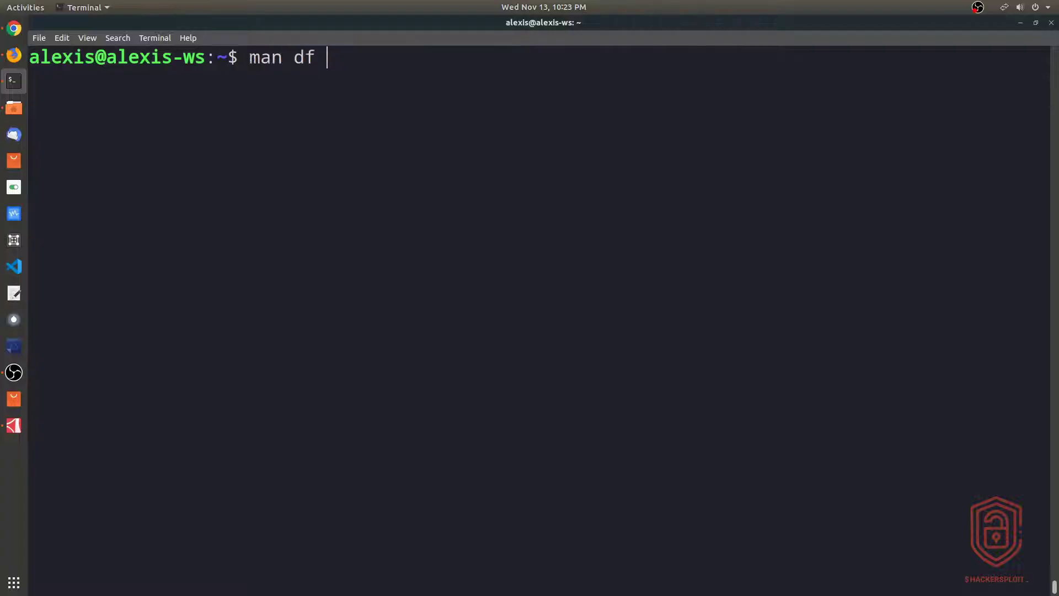
pyautogui.write('| grep -h')
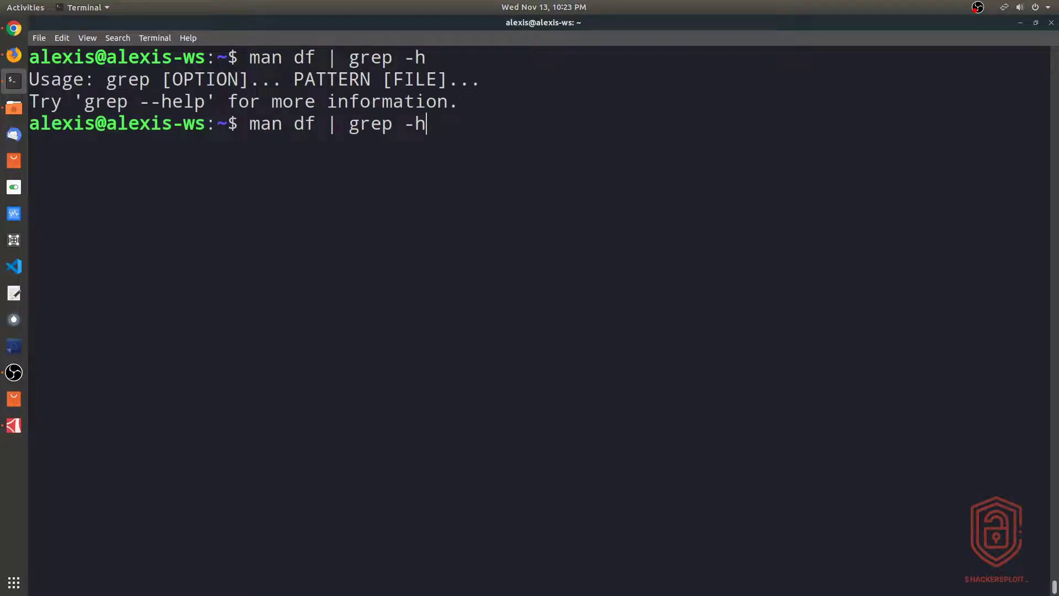
pyautogui.press('BackSpace')
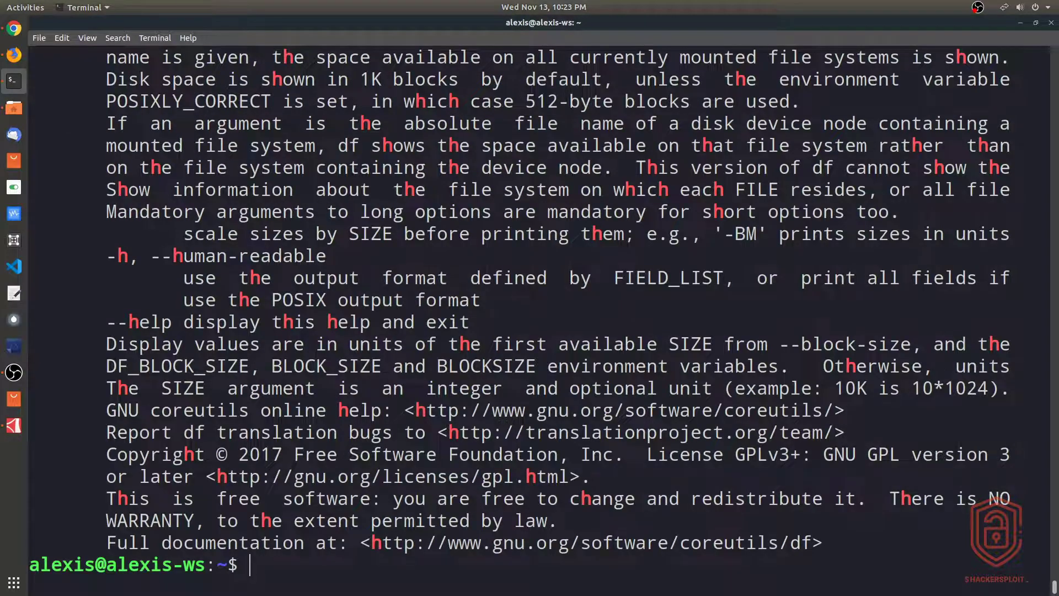
pyautogui.doubleClick(236, 256)
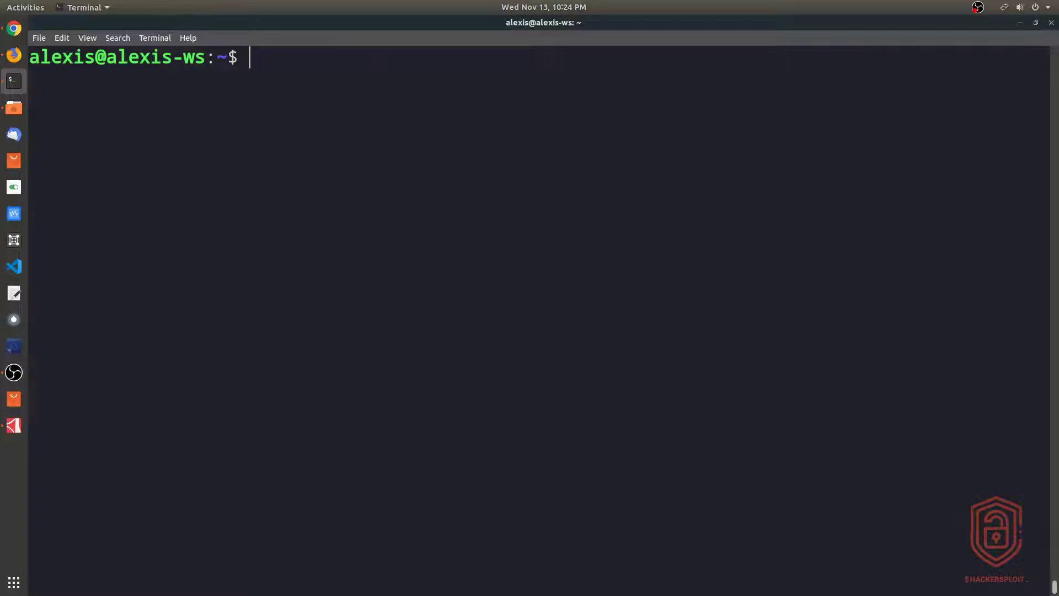
# Run df -h to list all mounted filesystems with human-readable sizes.
pyautogui.write('df -')
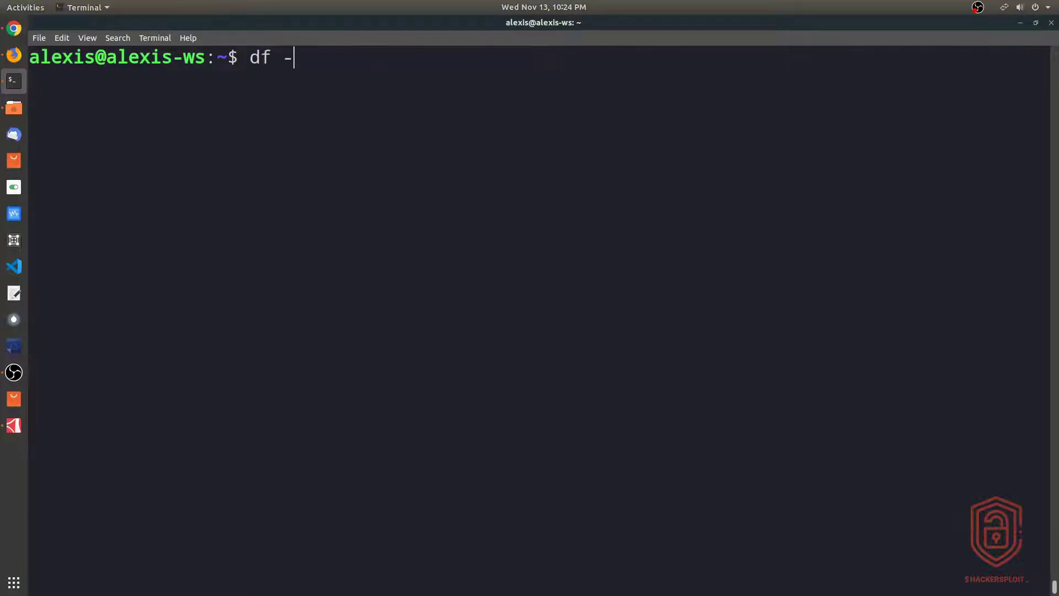
pyautogui.write('h')
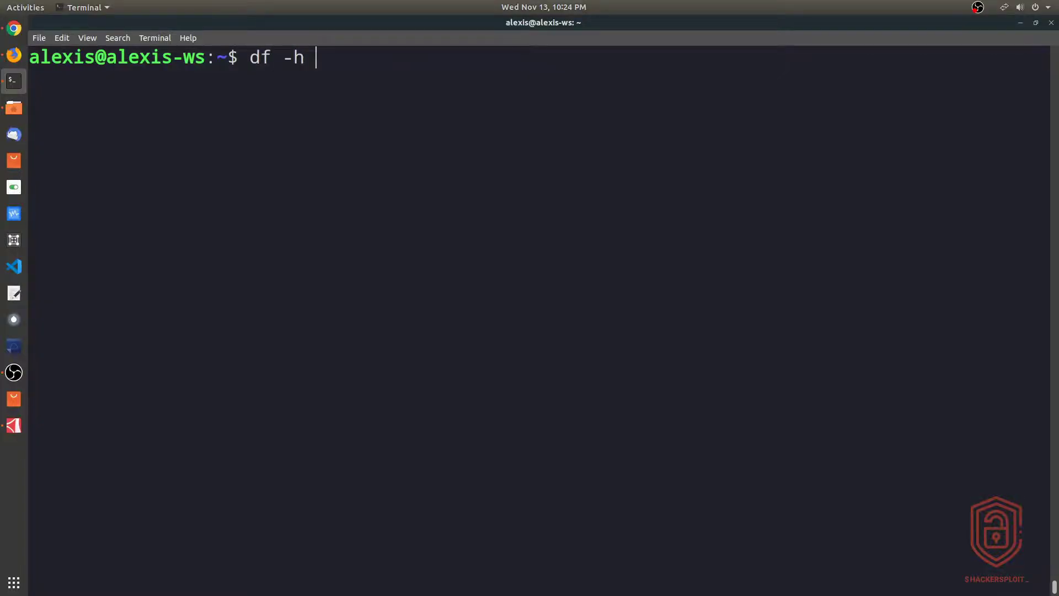
pyautogui.press('Return')
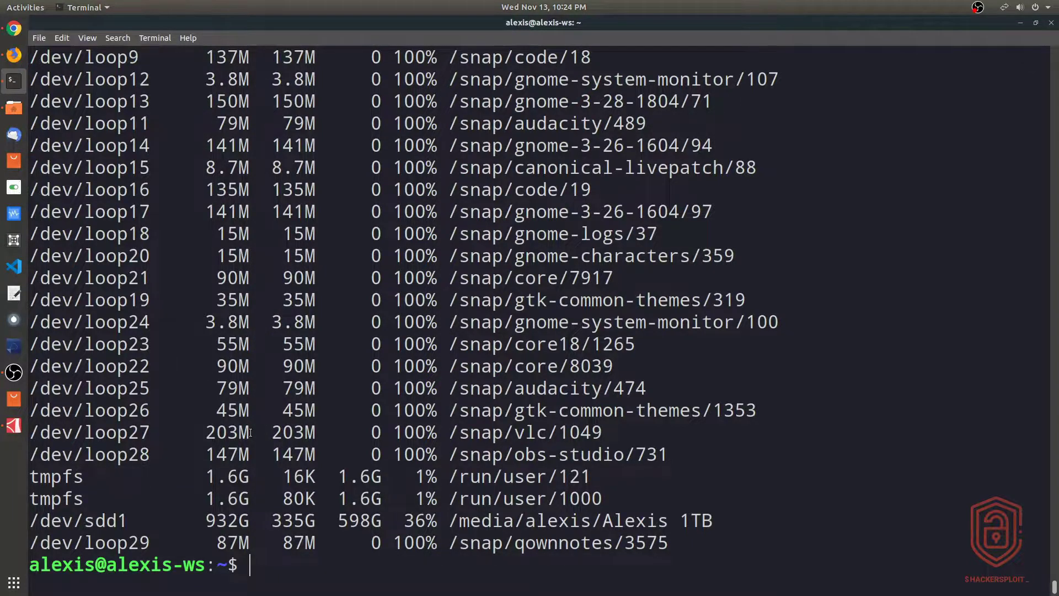
pyautogui.write('df -h')
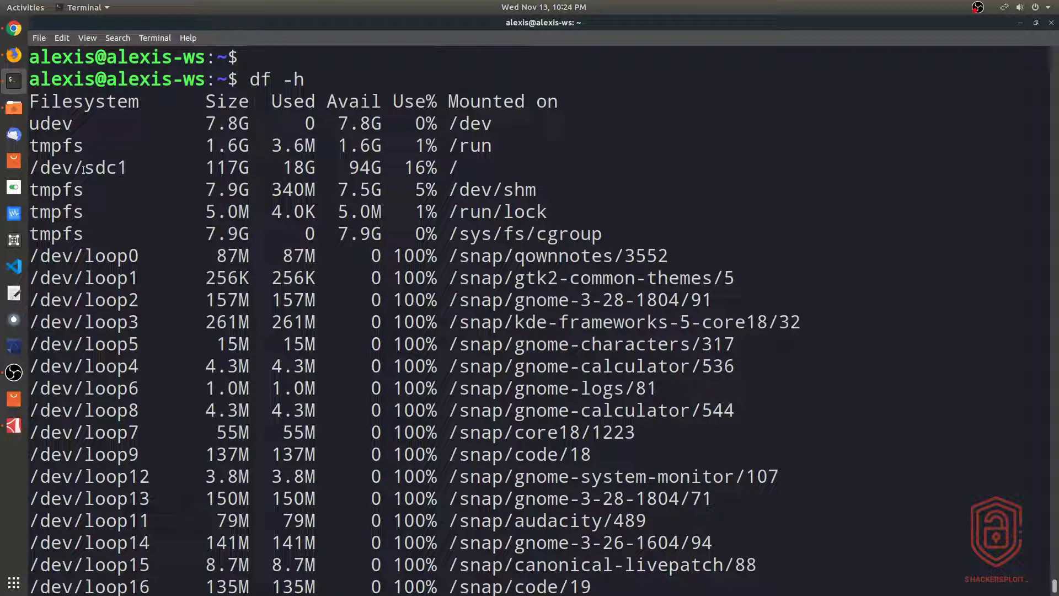
# Highlight the Filesystem and Size column headings and review the listing down to /dev/sdc1 and /dev/sdd1.
pyautogui.doubleClick(76, 167)
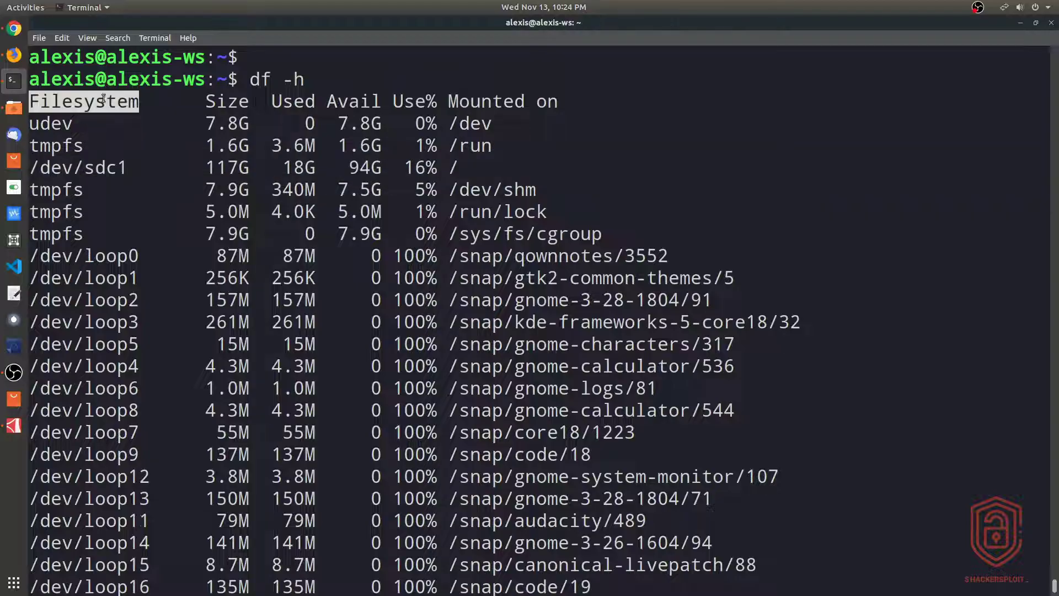
pyautogui.doubleClick(226, 101)
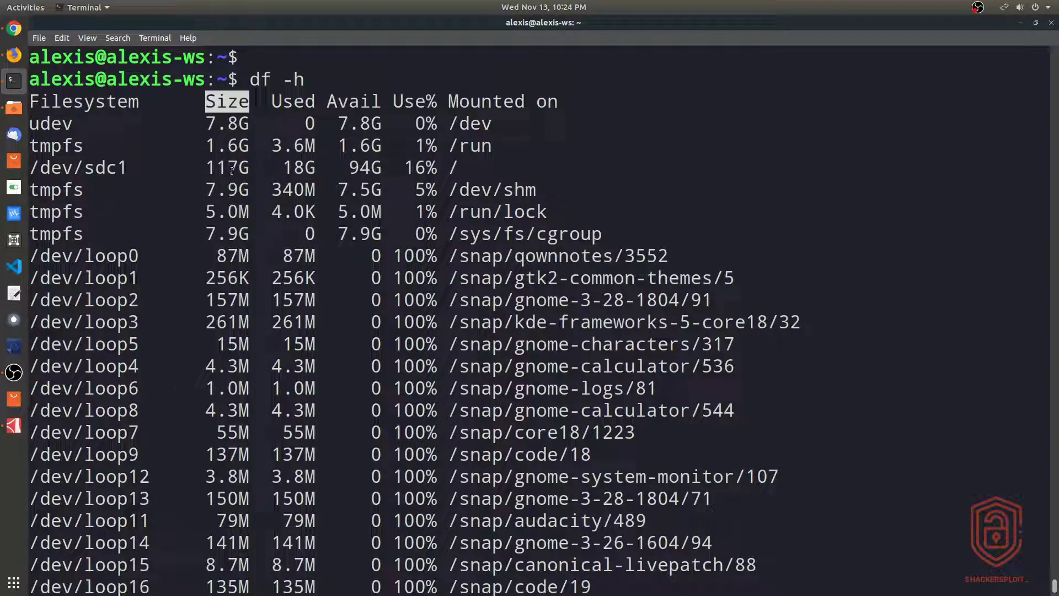
pyautogui.doubleClick(226, 168)
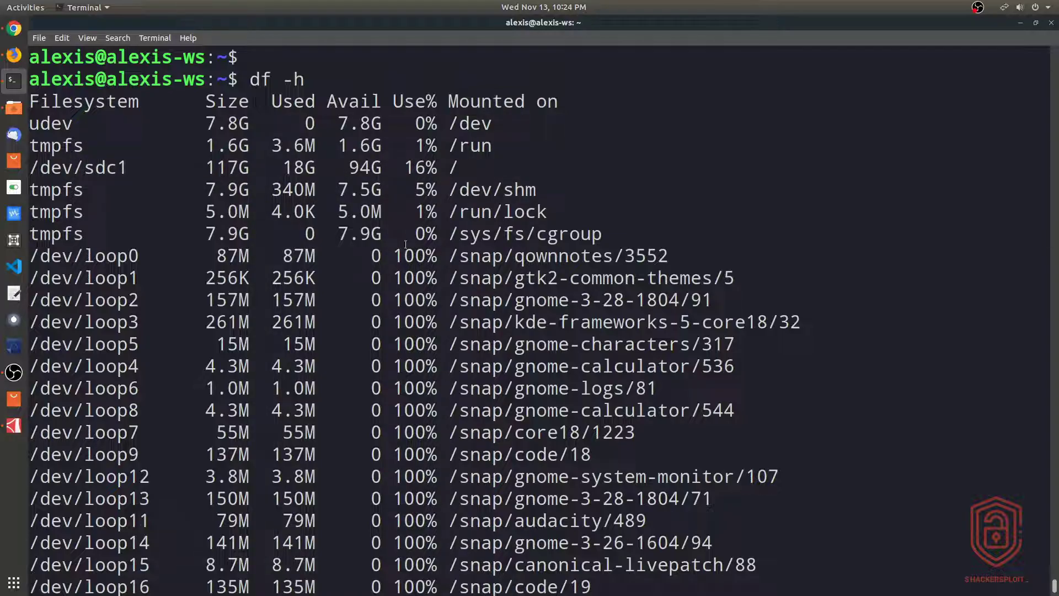
pyautogui.moveTo(419, 189)
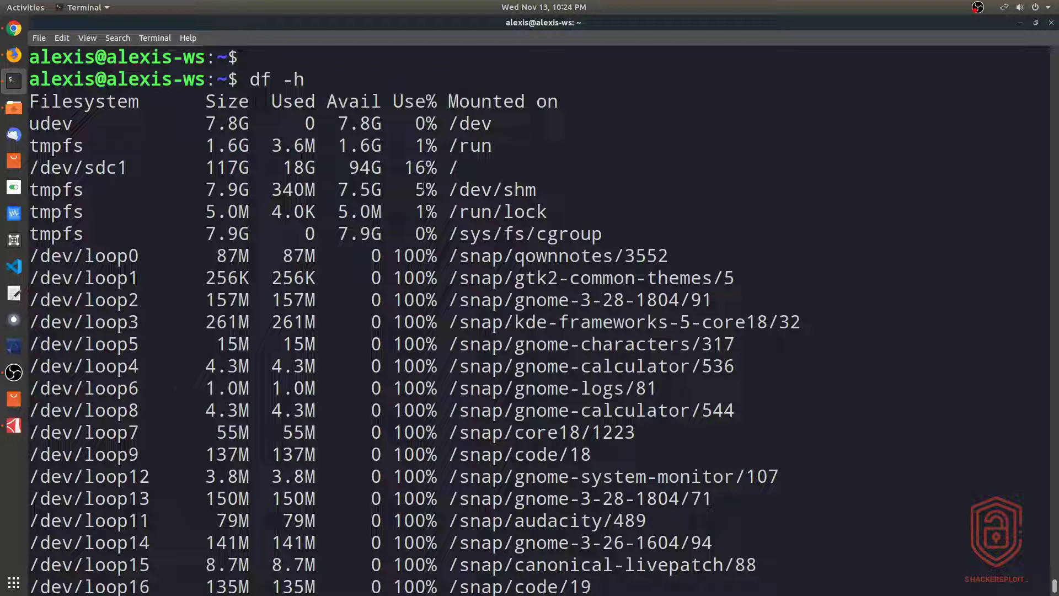
pyautogui.scroll(-3)
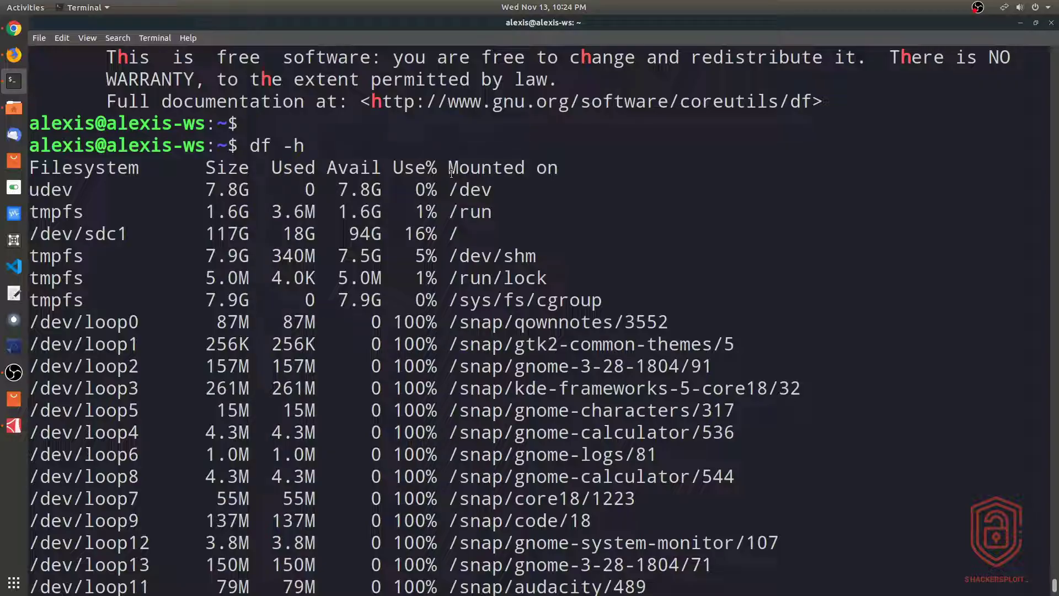
pyautogui.scroll(-3)
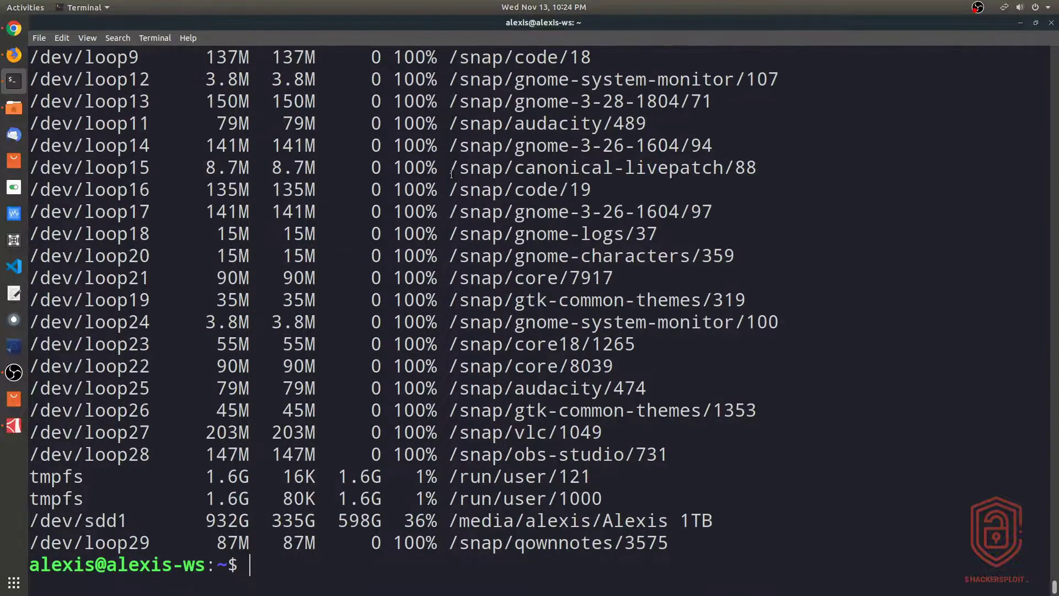
# Run df -h | grep sd to show only /dev/sdc1 (16%) and /dev/sdd1 (36%), highlighting sdd1's mount point.
pyautogui.write('df -h')
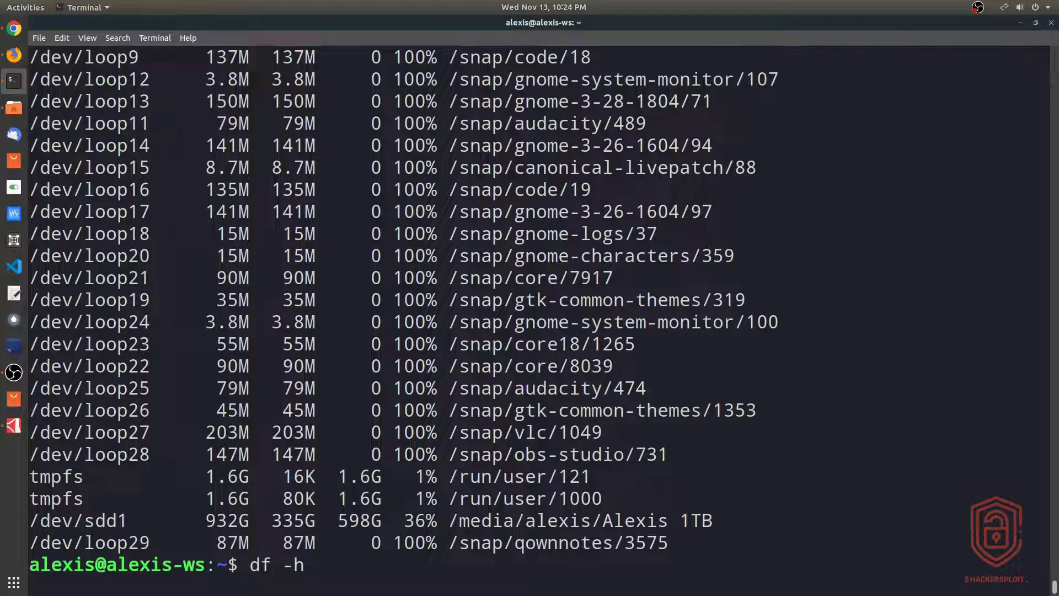
pyautogui.write('| grep')
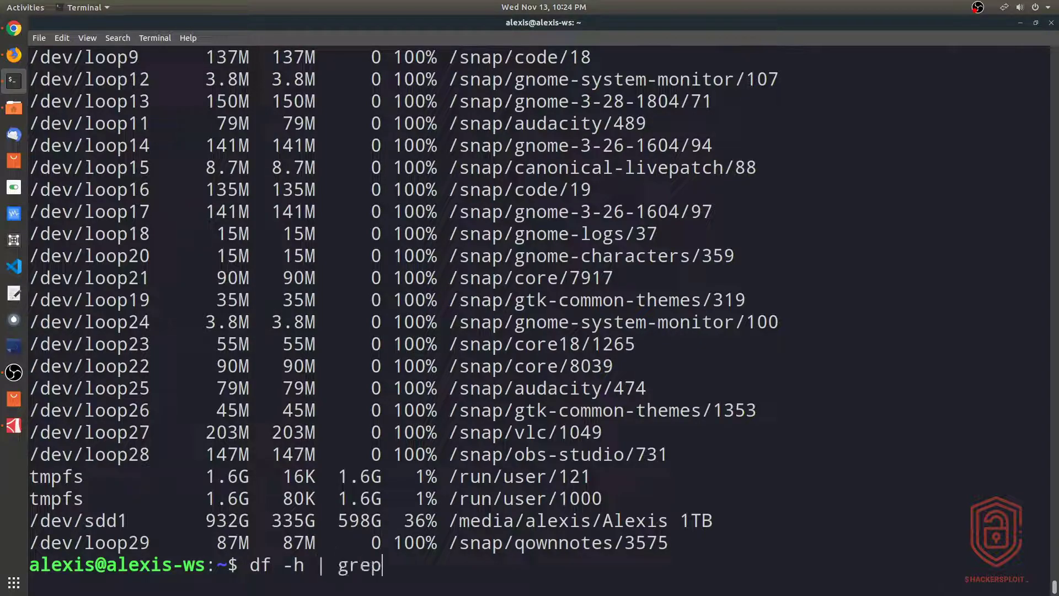
pyautogui.write('sd')
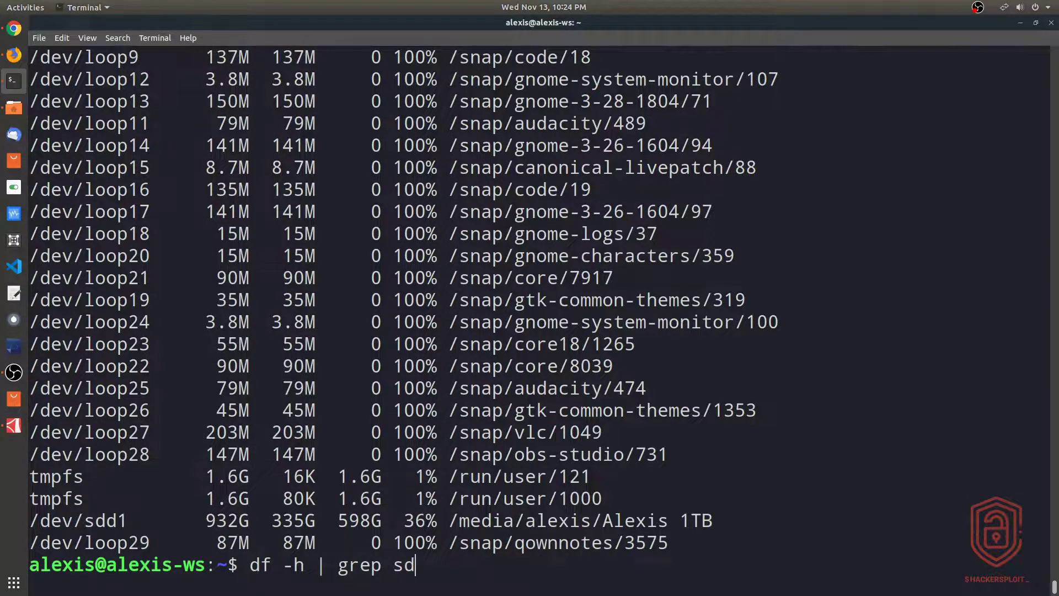
pyautogui.press('Return')
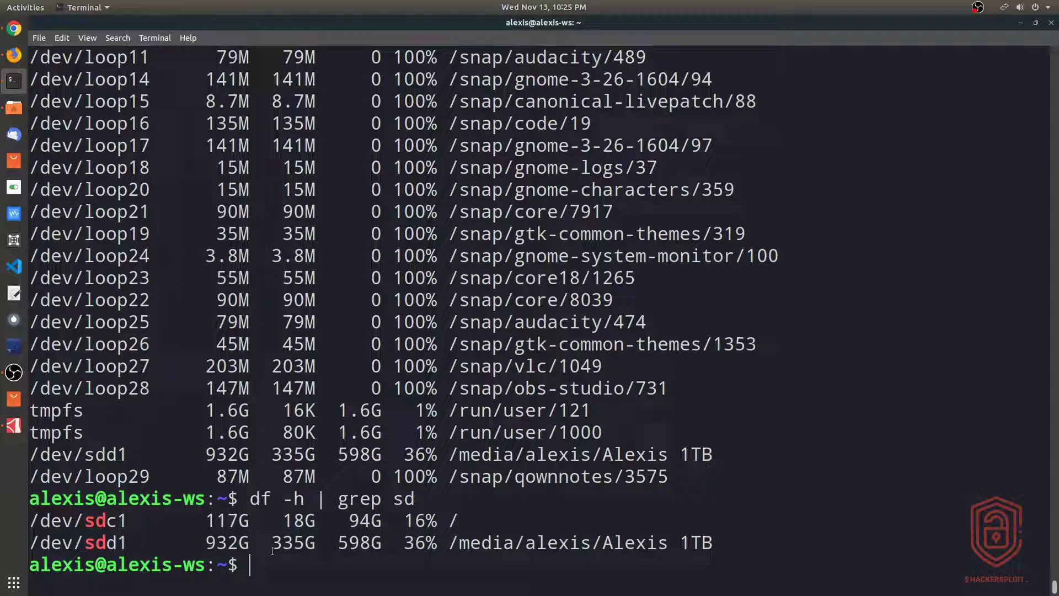
pyautogui.doubleClick(226, 543)
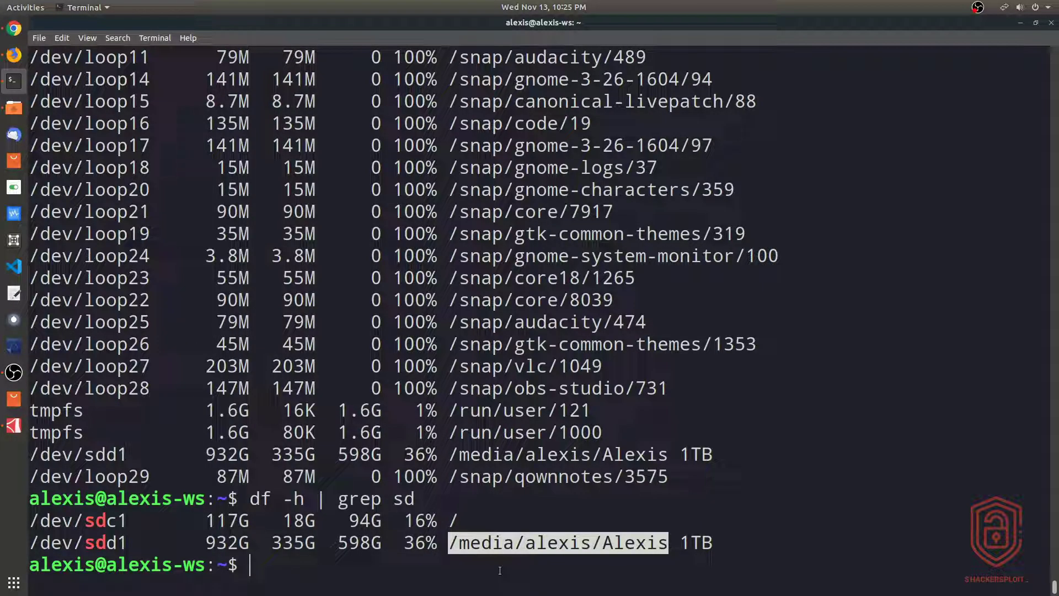
pyautogui.moveTo(475, 567)
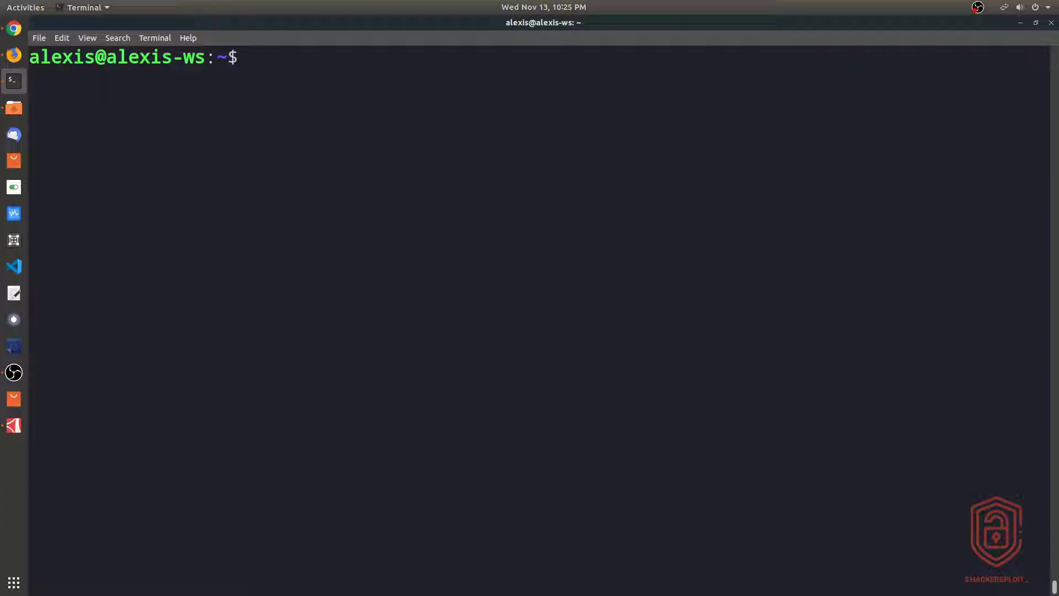
# Run df -ht ext4 to show only /dev/sdc1 at 117G, 18G used, highlighting its 16% usage.
pyautogui.write('d')
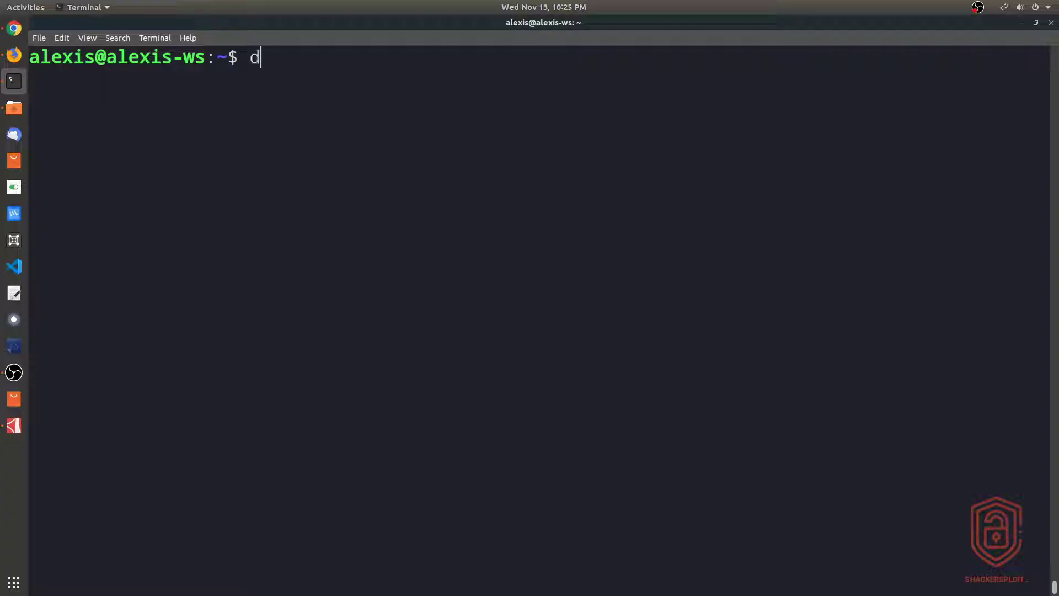
pyautogui.write('f -ht')
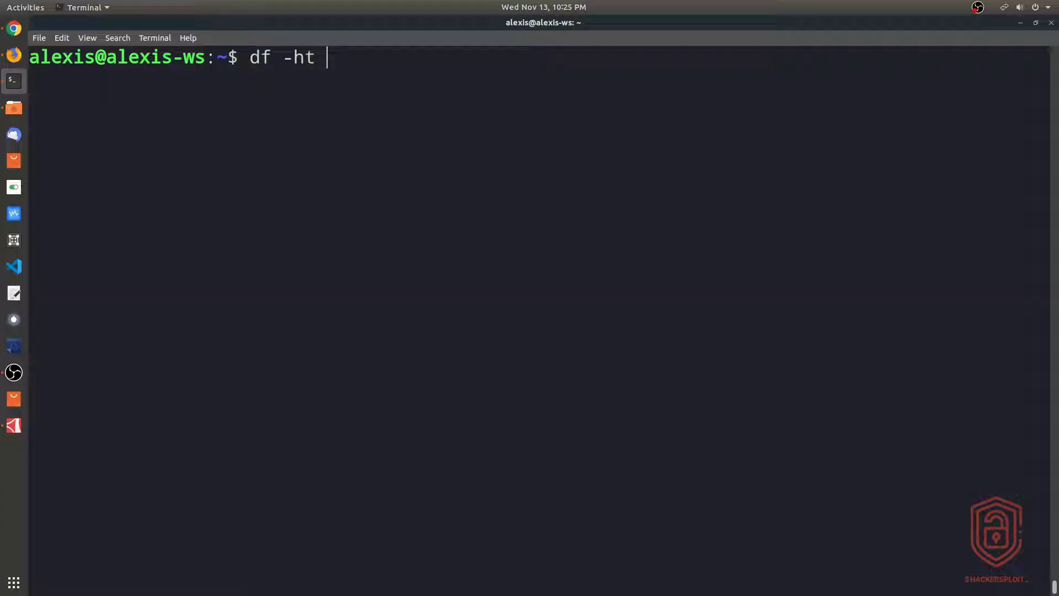
pyautogui.write('ex')
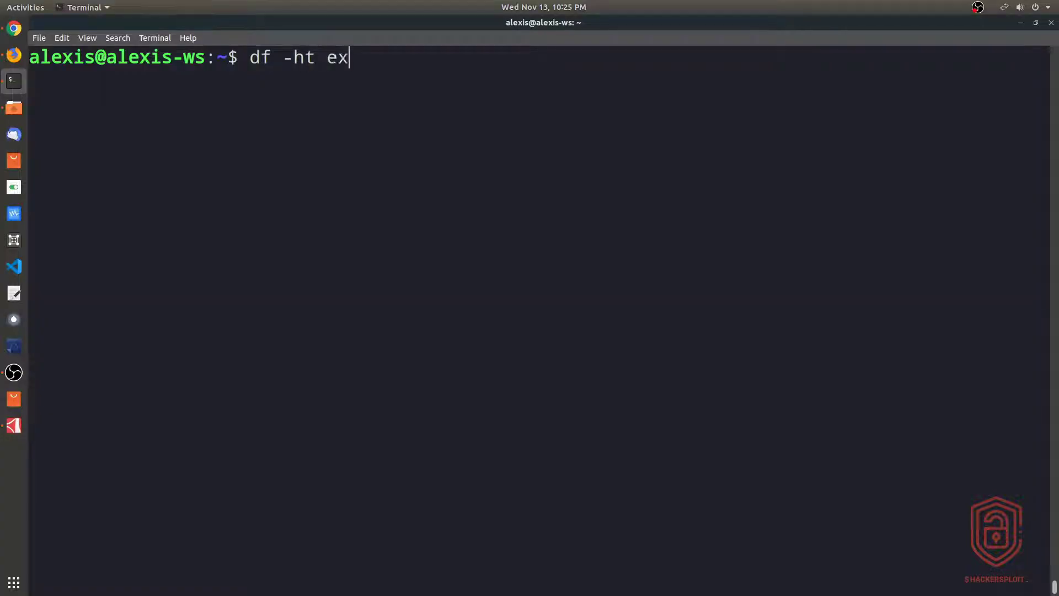
pyautogui.write('t4')
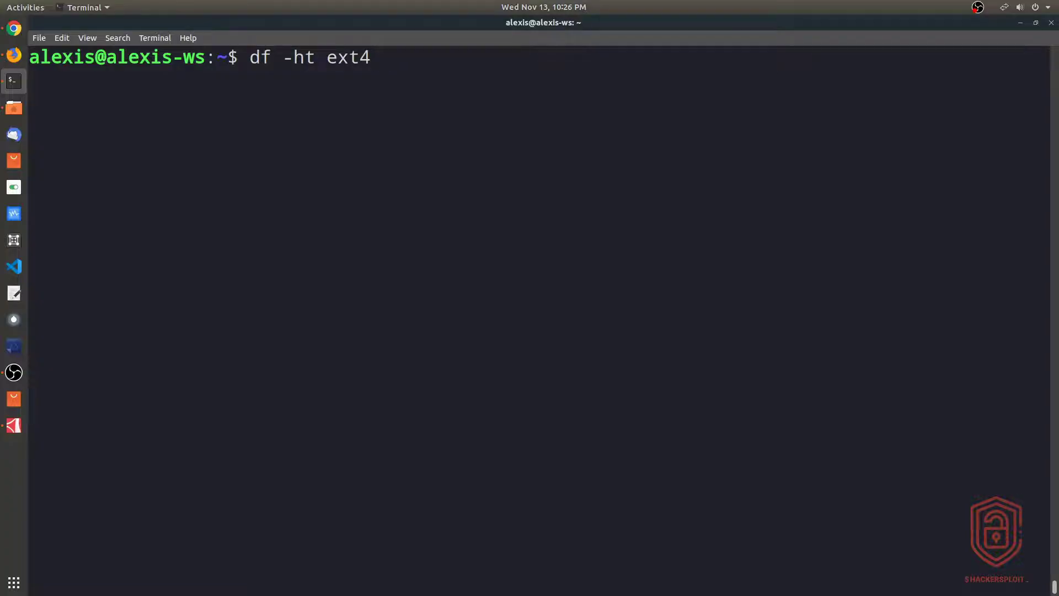
pyautogui.press('Return')
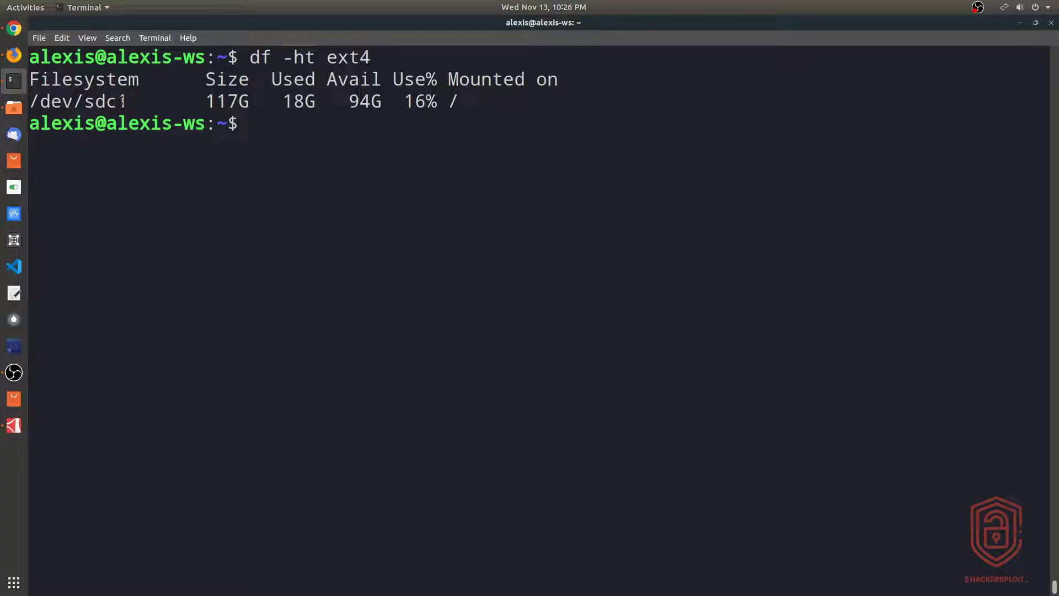
pyautogui.moveTo(332, 233)
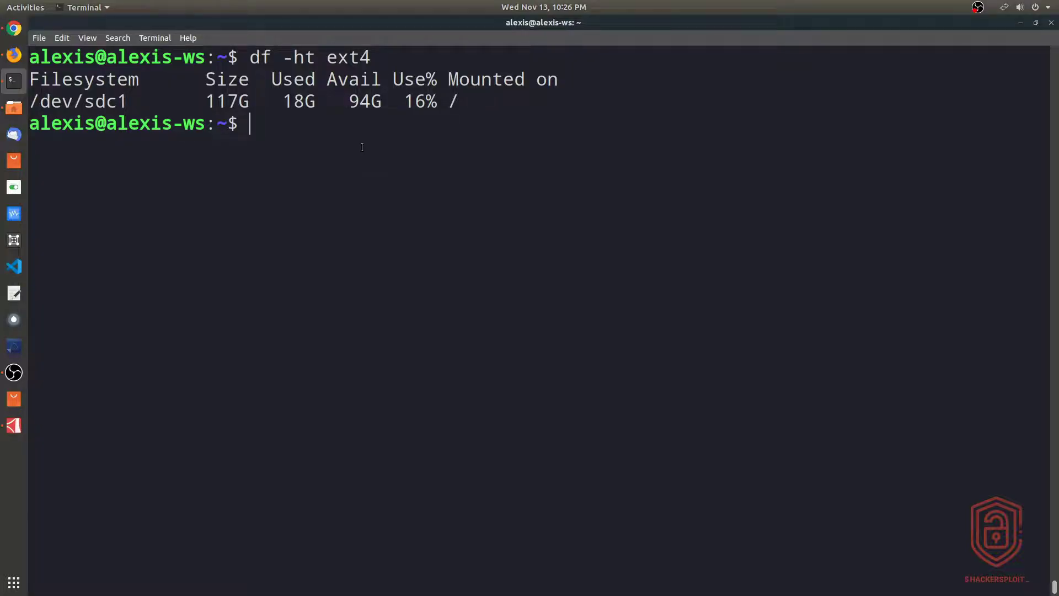
pyautogui.doubleClick(419, 101)
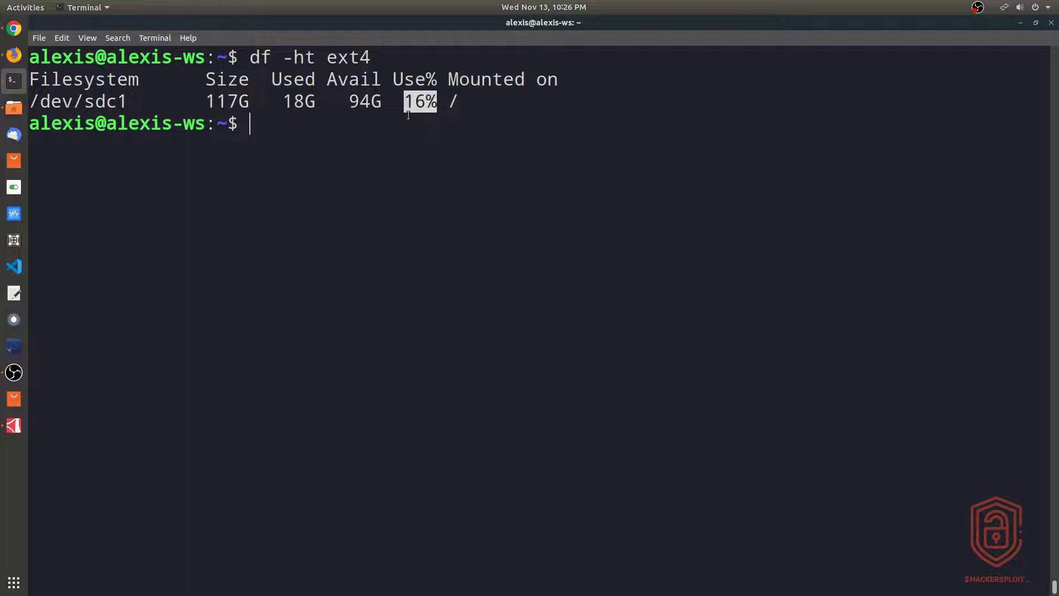